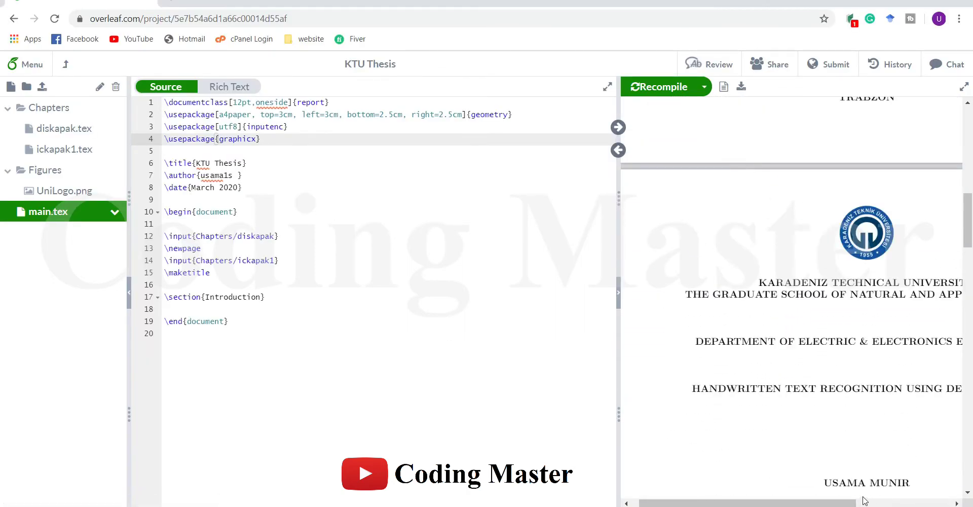
- Scroll the first title page, selecting the title word TEXT and the third jury member's name
scroll(right, 3)
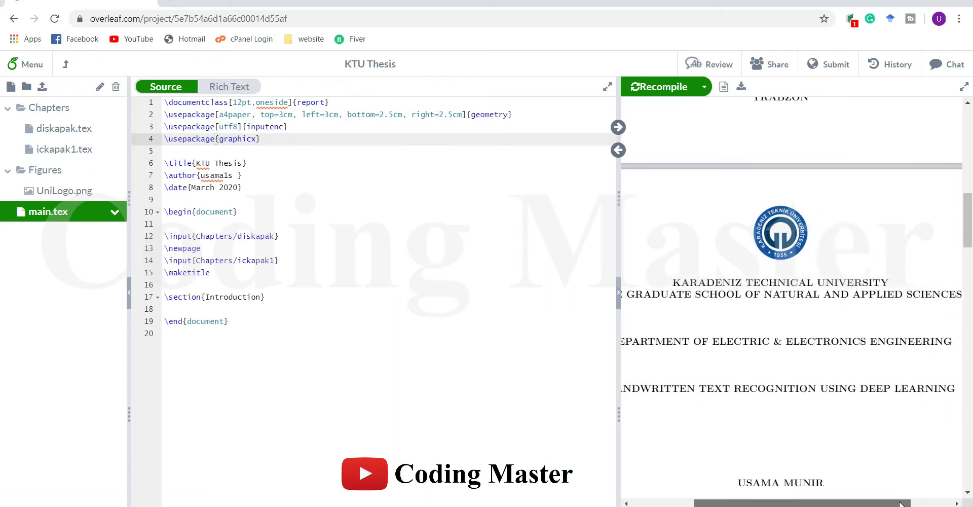
mouse_move(894, 454)
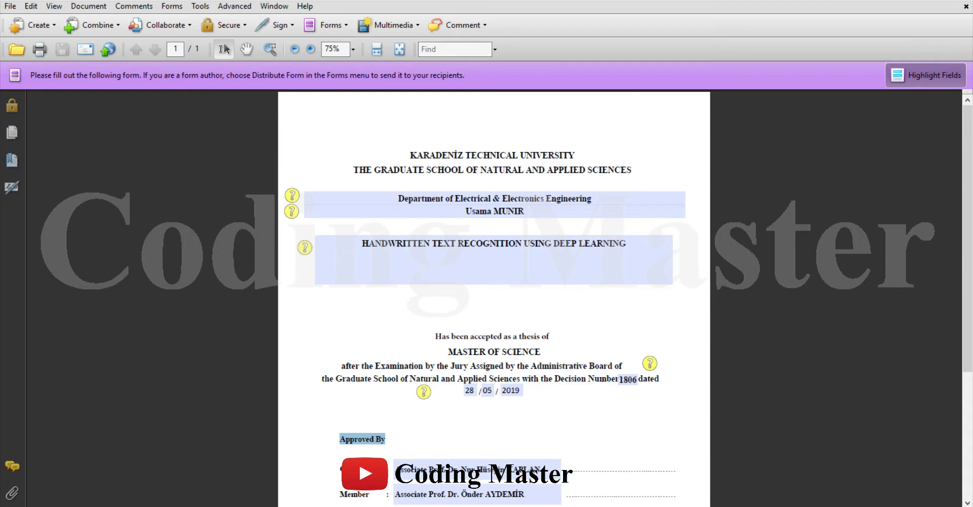
double_click(436, 155)
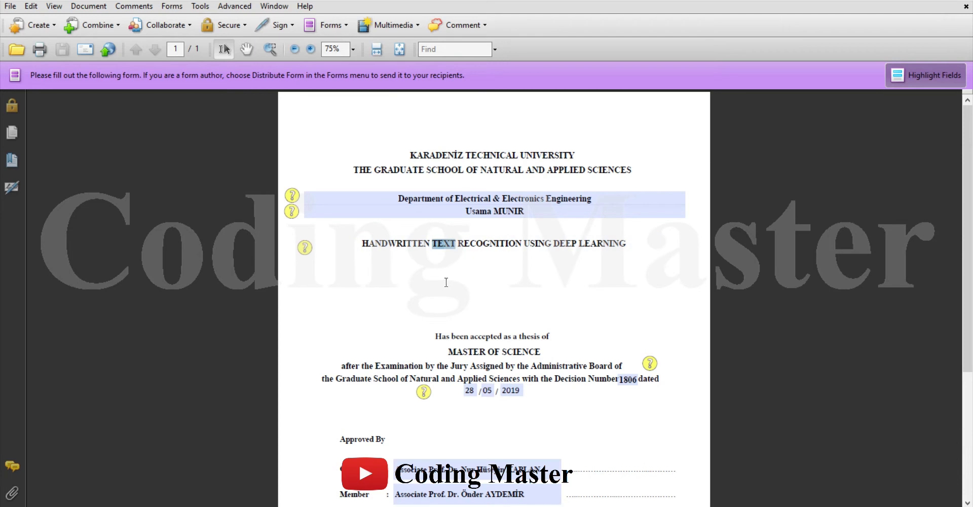
scroll(down, 3)
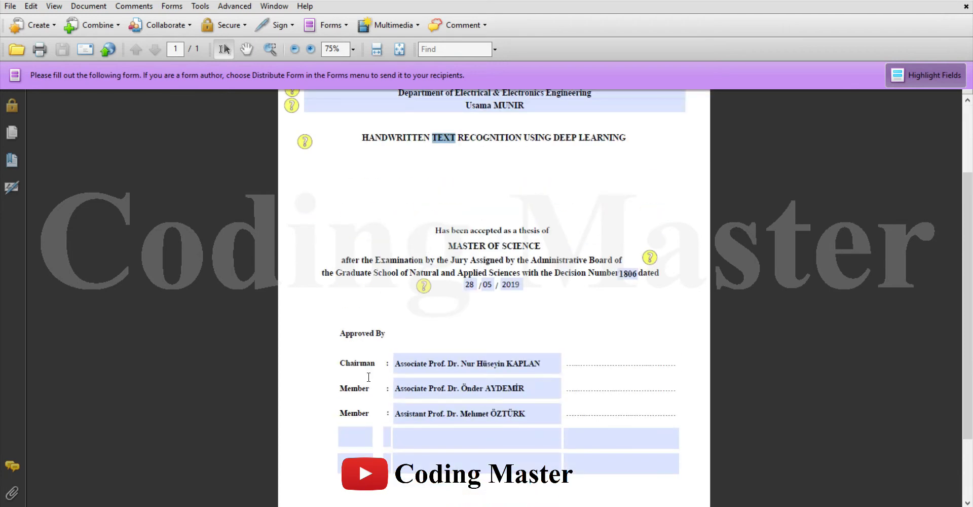
click(476, 413)
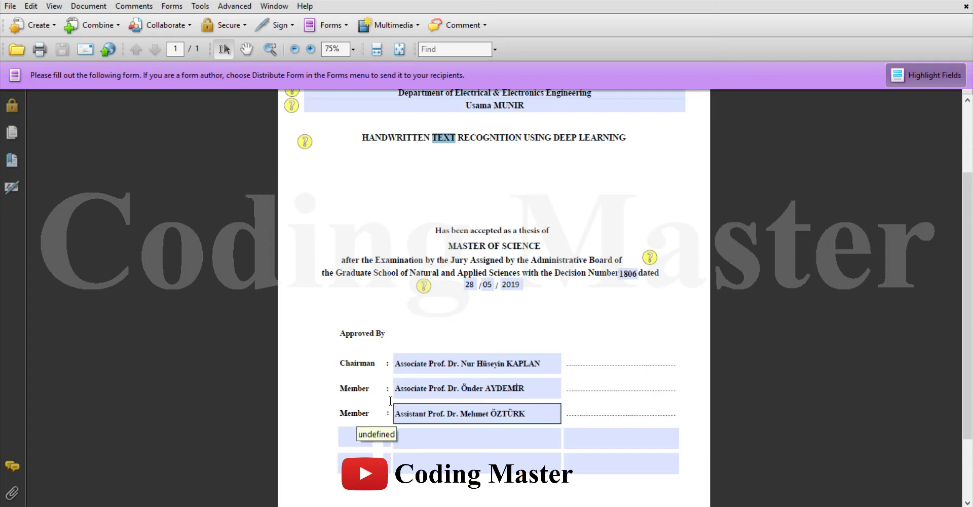
scroll(down, 3)
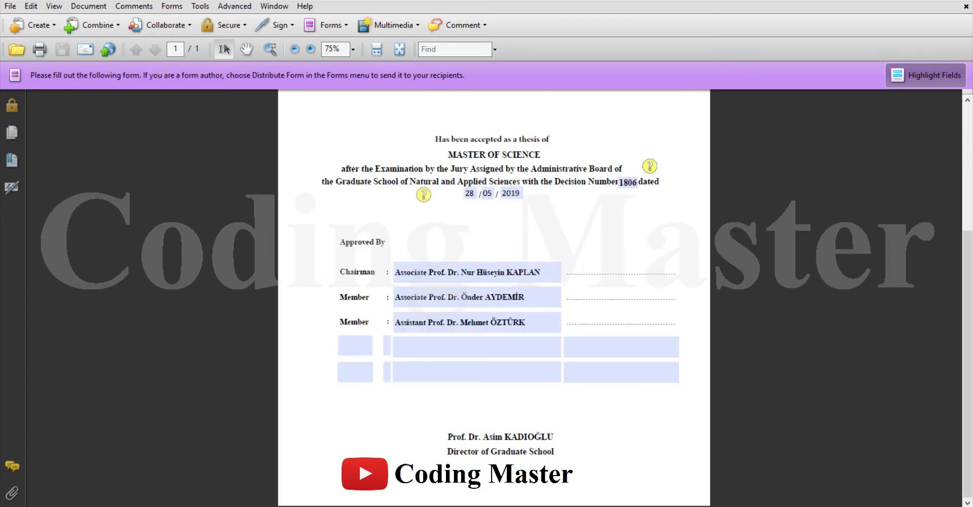
drag(449, 436, 556, 451)
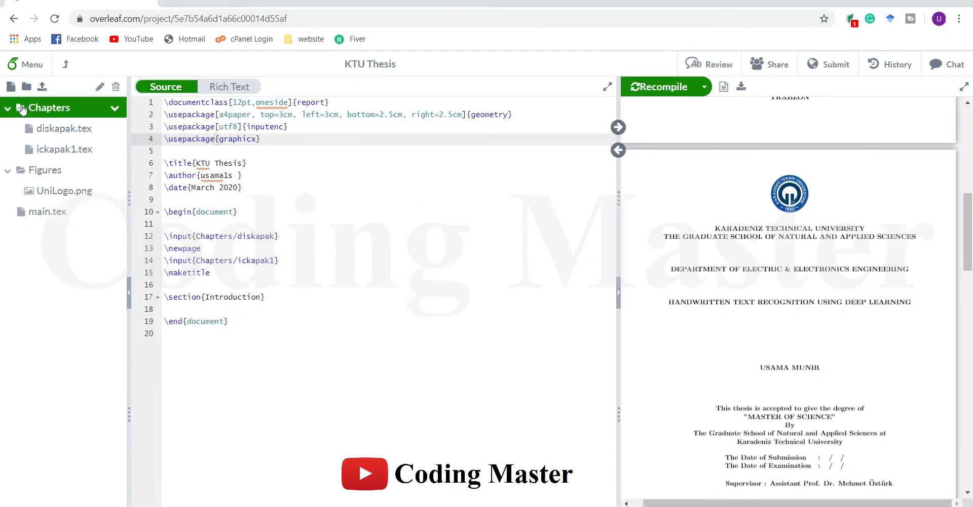
mouse_move(10, 86)
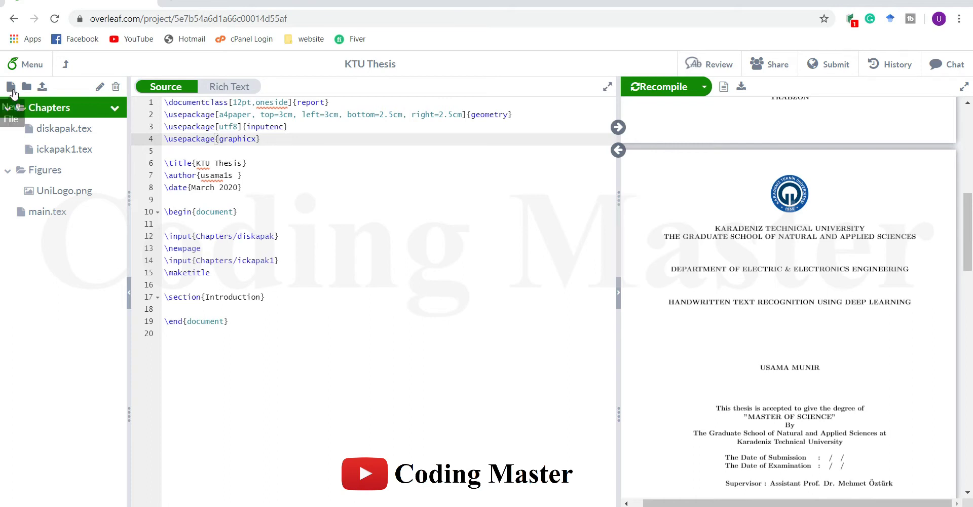
- Create ickapak2.tex inside the Chapters folder and open it
click(10, 86)
text(ickapak2.tex)
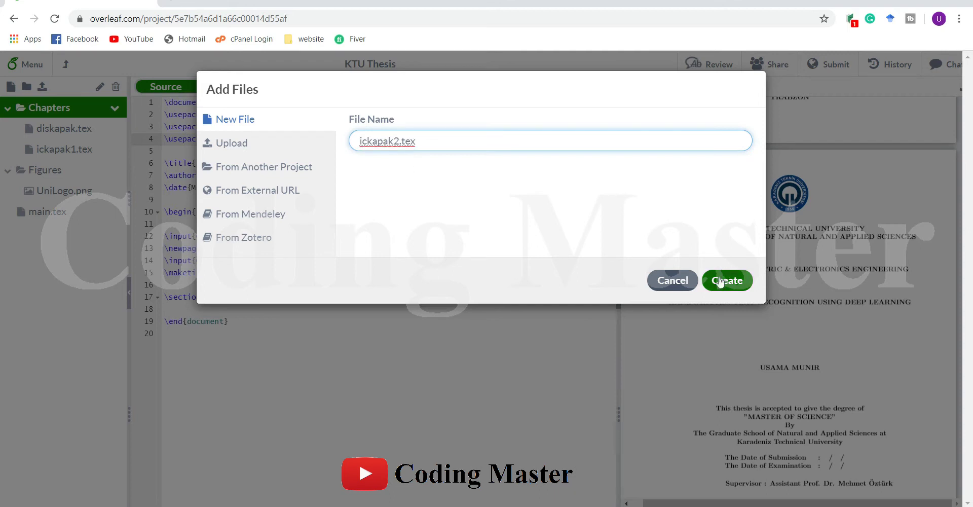
click(727, 280)
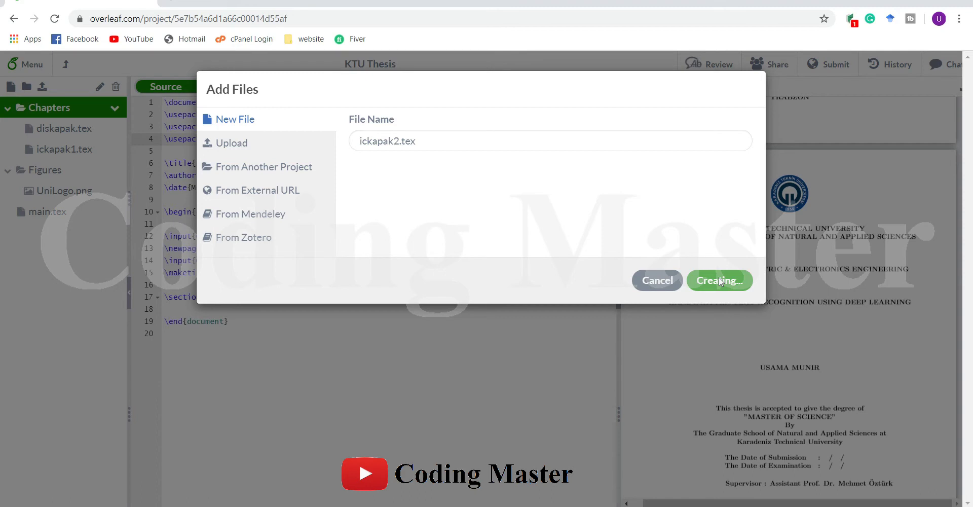
click(719, 280)
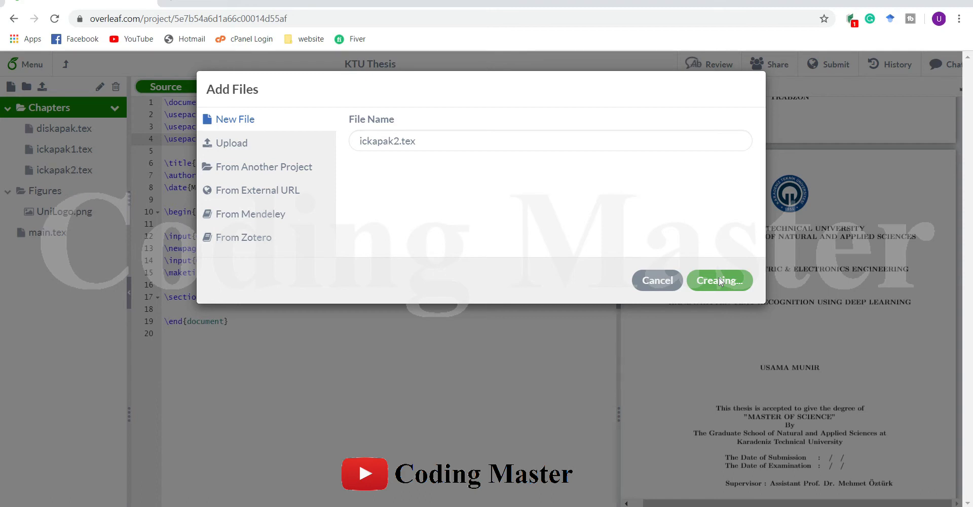
click(719, 280)
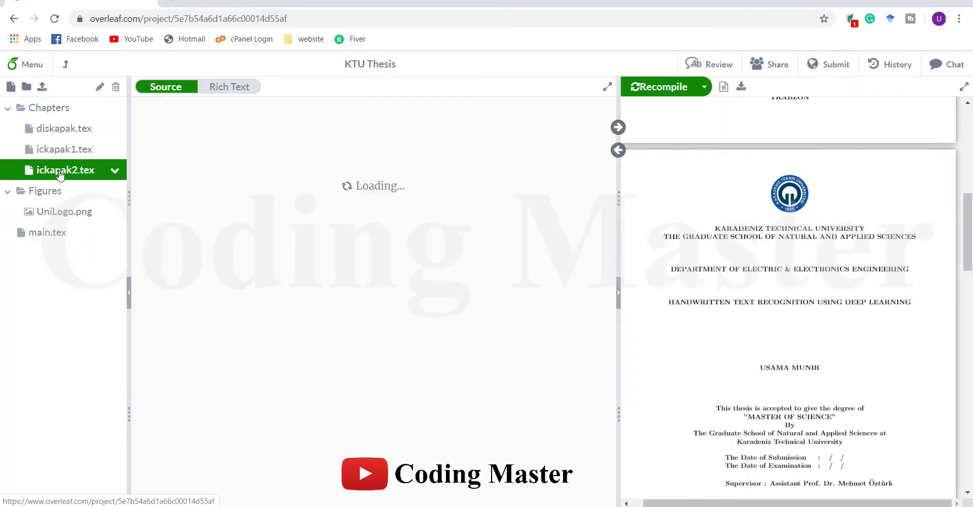
- Write a \begin{titlepage}…\end{titlepage} block containing \centering and \bf
text(\begin{titlepage)
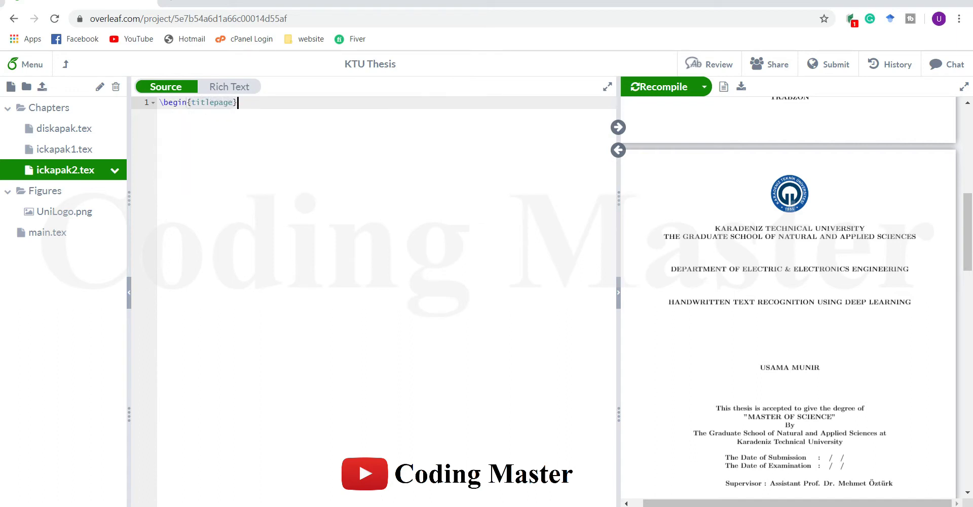
text(\end{titlepage)
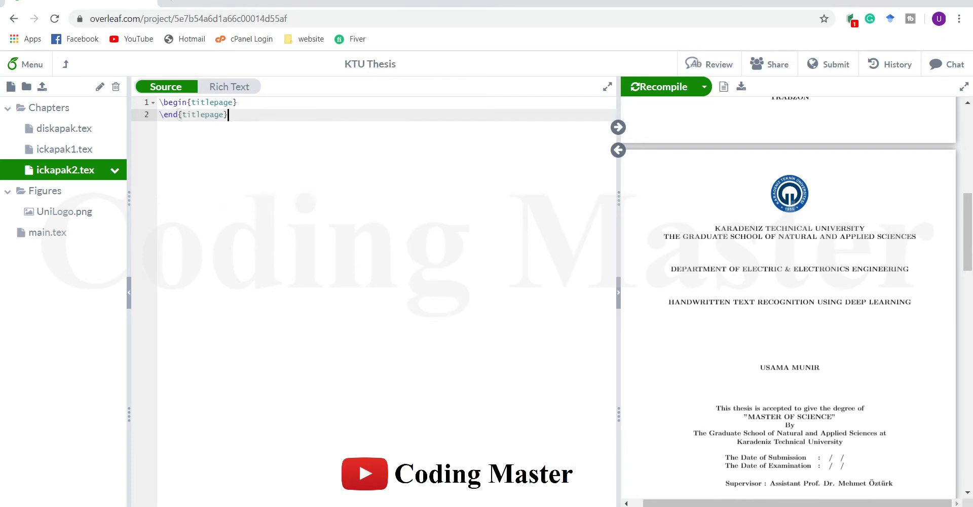
key(enter)
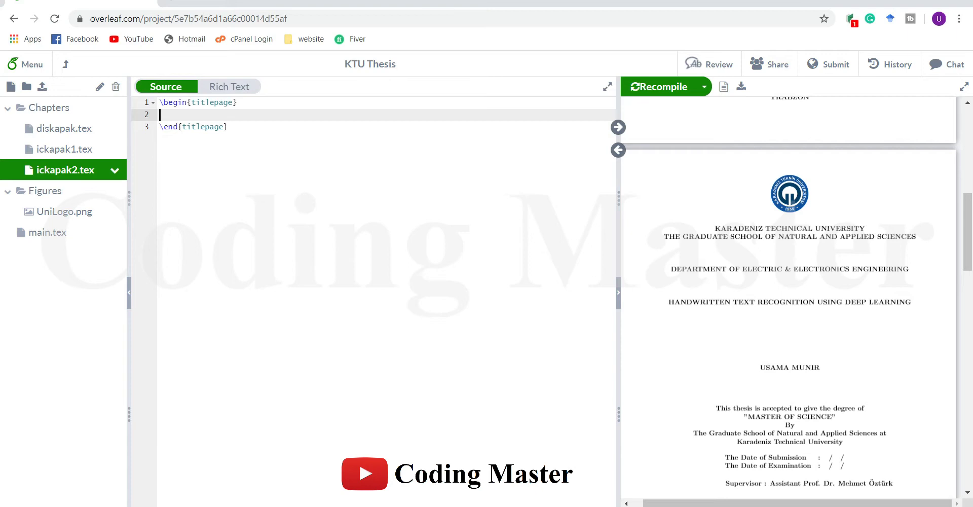
text(\centering)
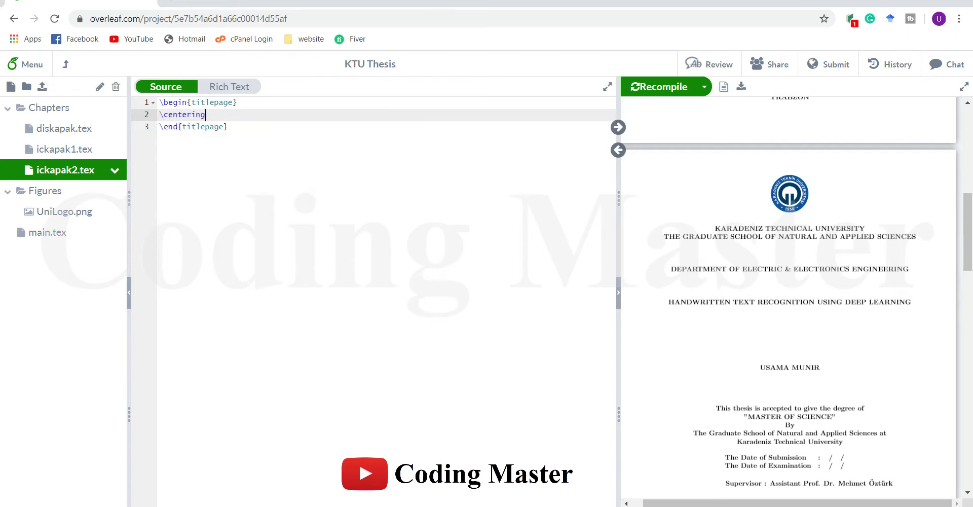
text(\bf)
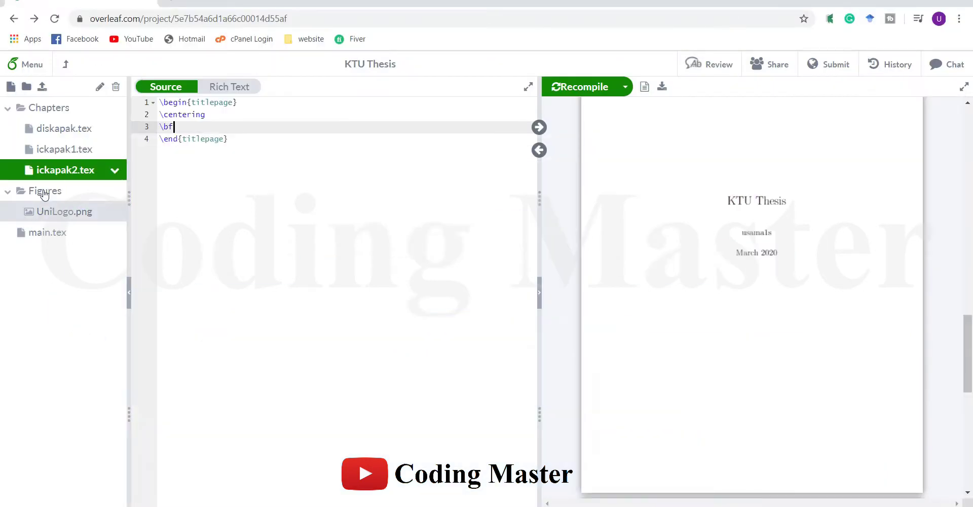
- Copy the university-through-author-name lines from ickapak1.tex into ickapak2.tex
click(66, 149)
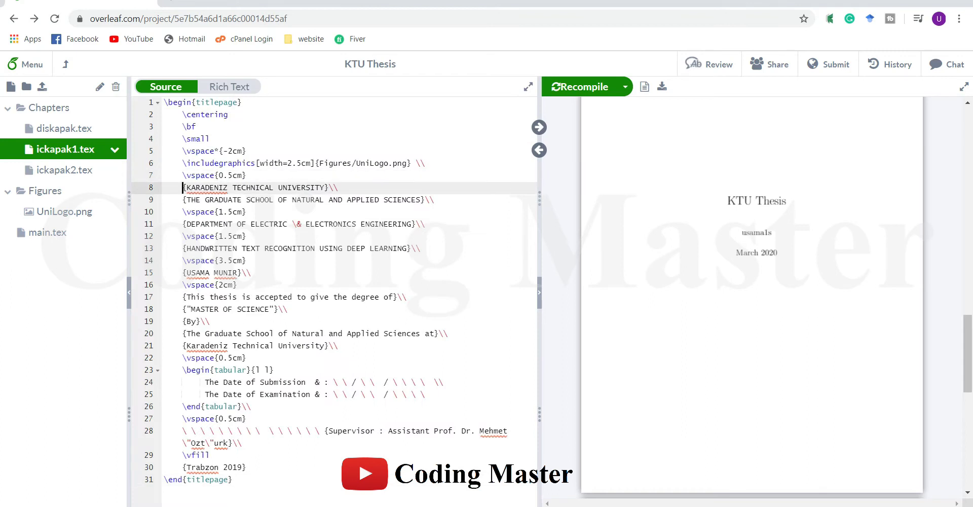
drag(182, 187, 252, 272)
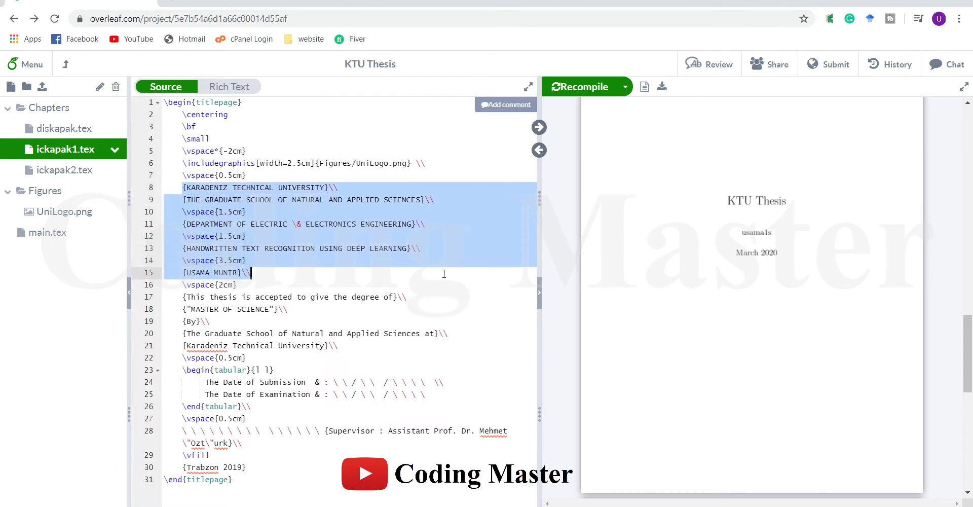
mouse_move(61, 170)
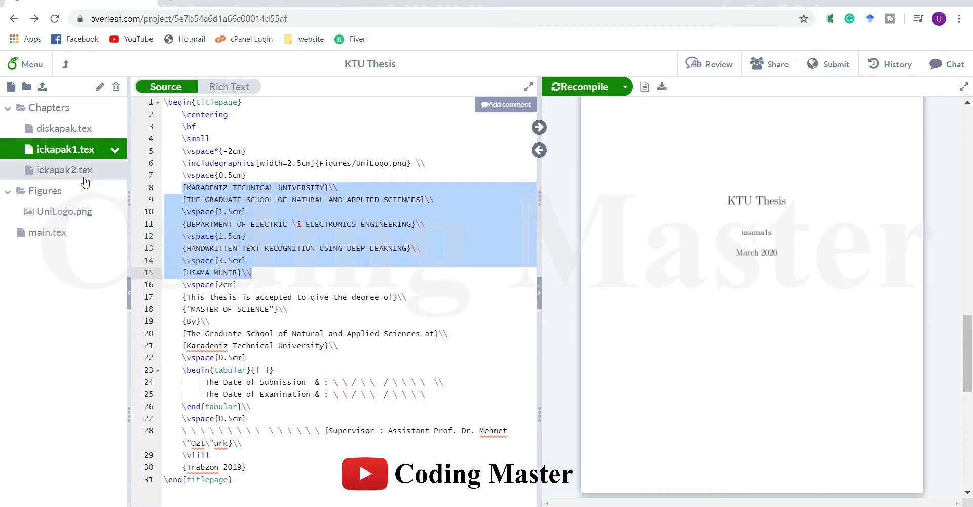
click(63, 170)
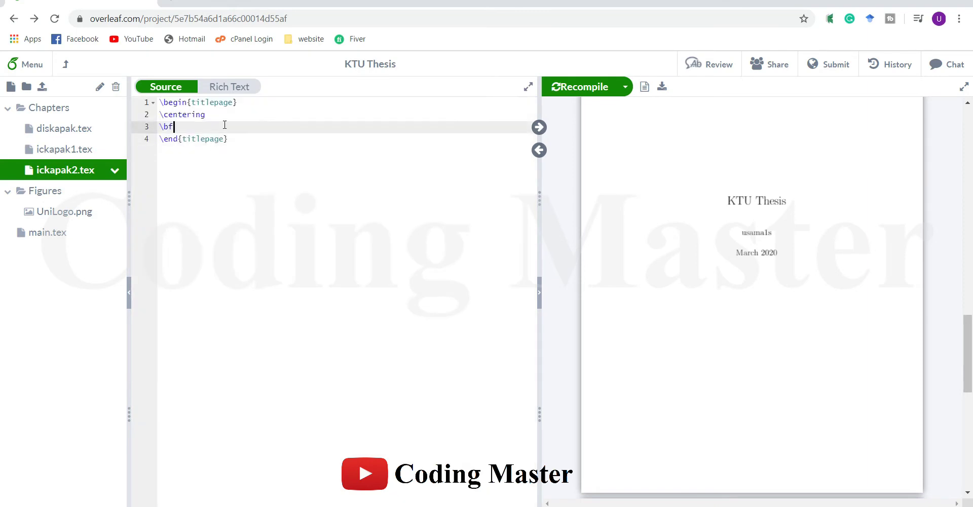
- Add {KARADENIZ TECHNICAL UNIVERSITY}\\ and {USAMA MUNIR}\\, indenting the centering and bold lines
text({KARADENIZ TECHNICAL UNIVERSITY}\\)
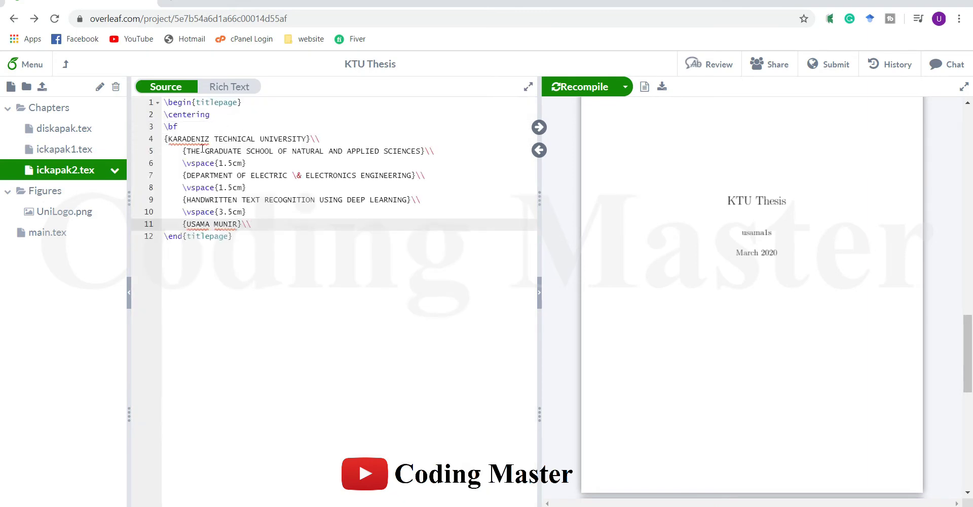
drag(183, 114, 193, 138)
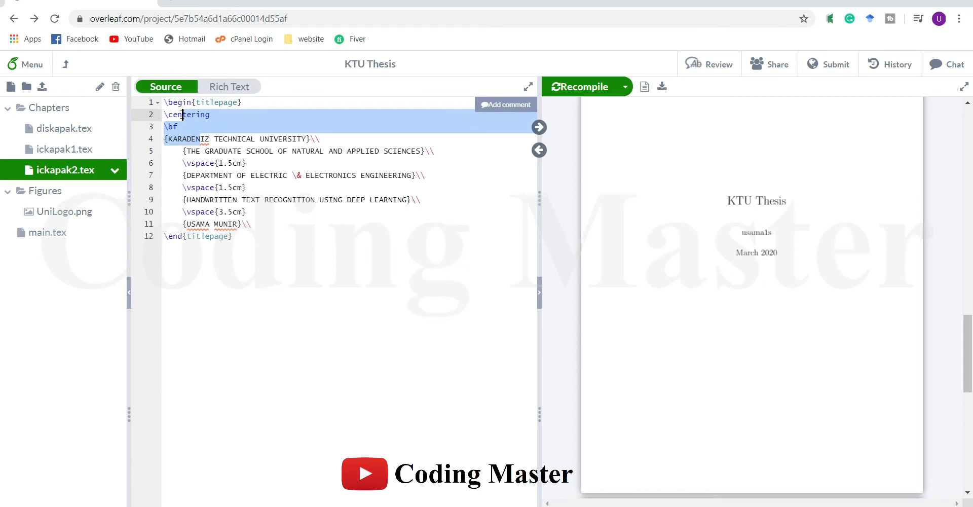
click(254, 224)
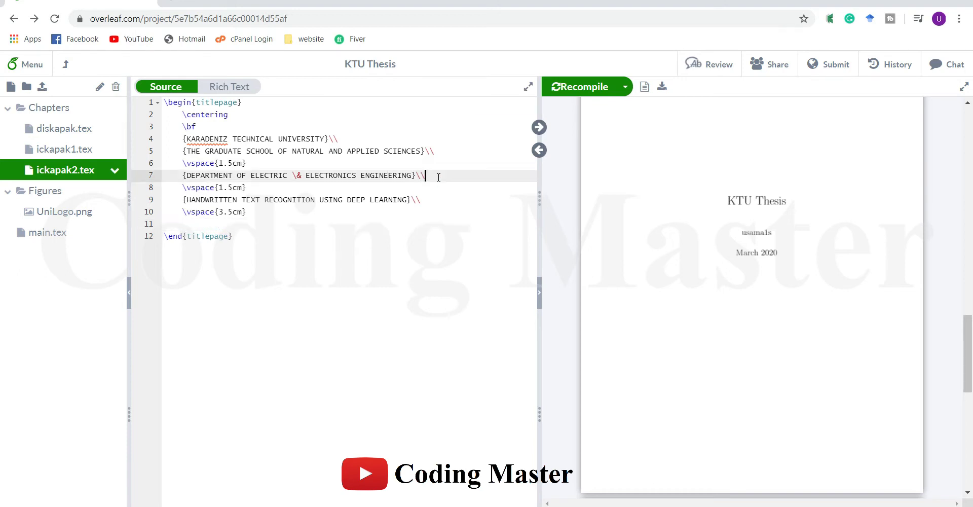
text({USAMA MUNIR}\\)
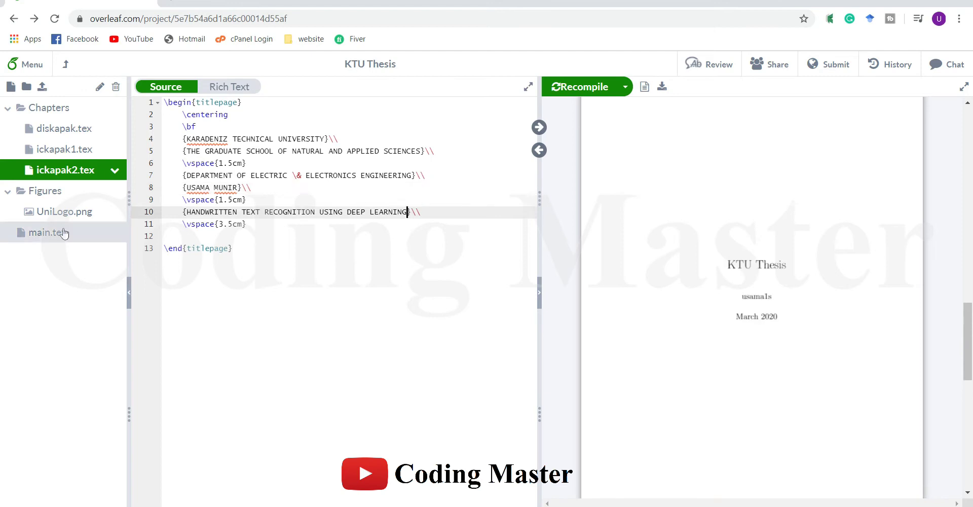
- Add \newpage and \input{Chapters/ickapak2} after the ickapak1 include in main.tex
click(45, 232)
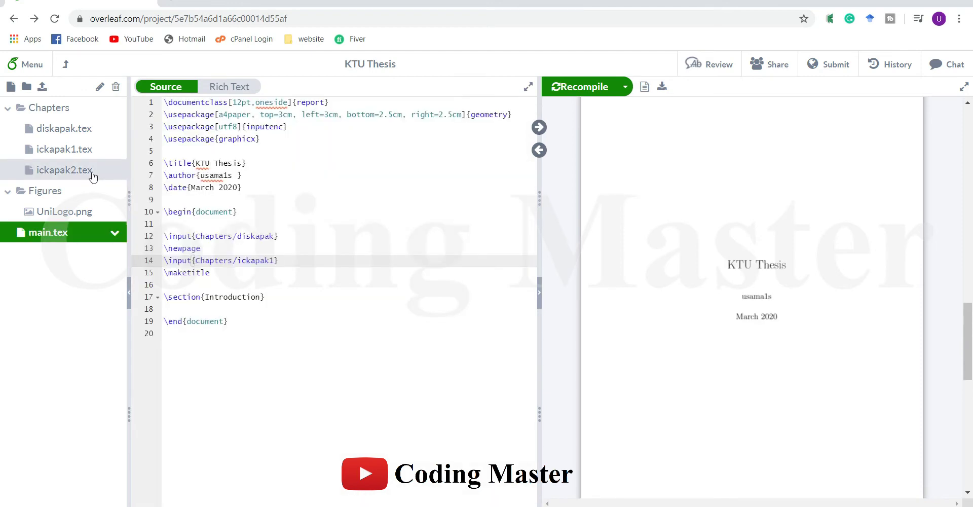
click(304, 261)
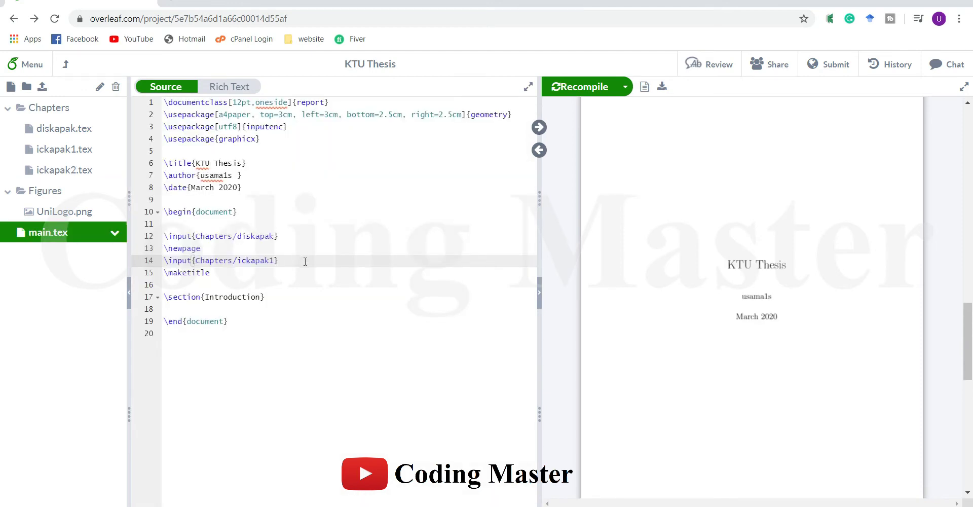
text(\new)
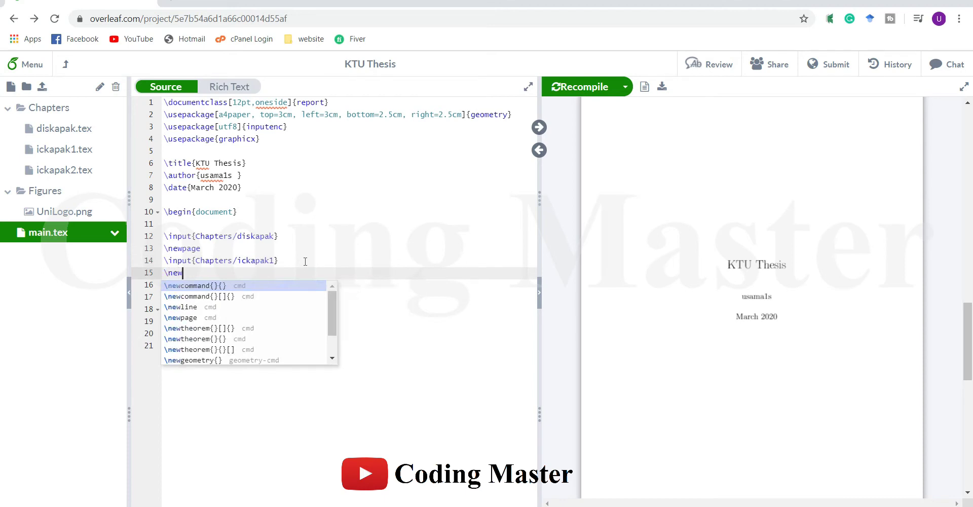
text(page)
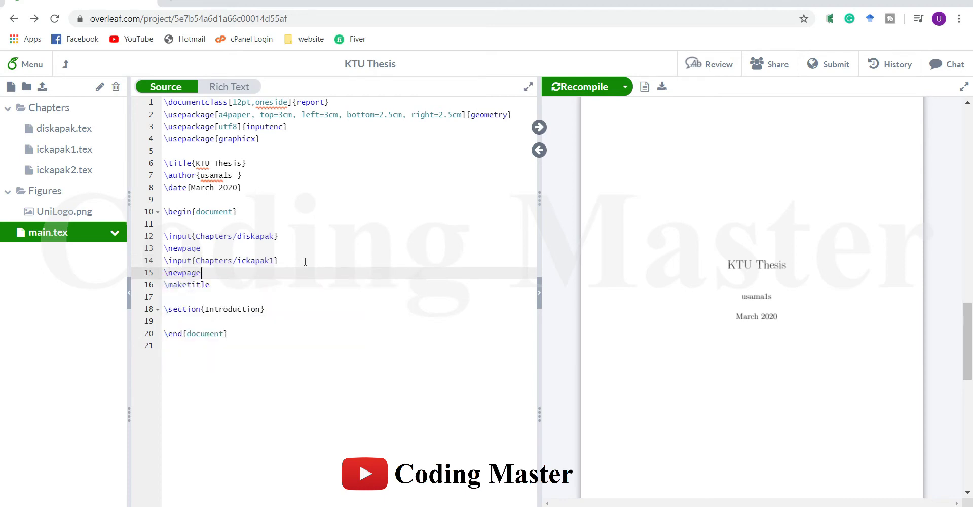
text(\input{Chapters/ickapak2)
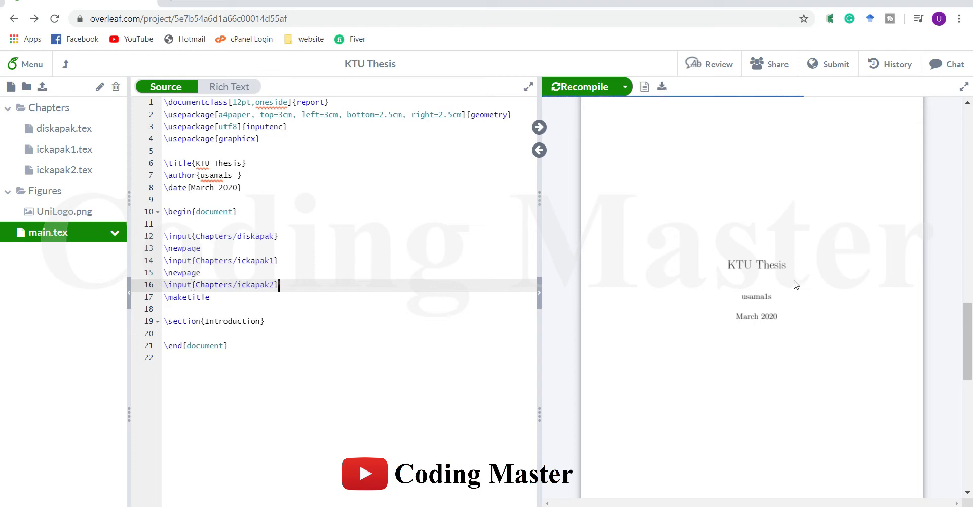
click(580, 86)
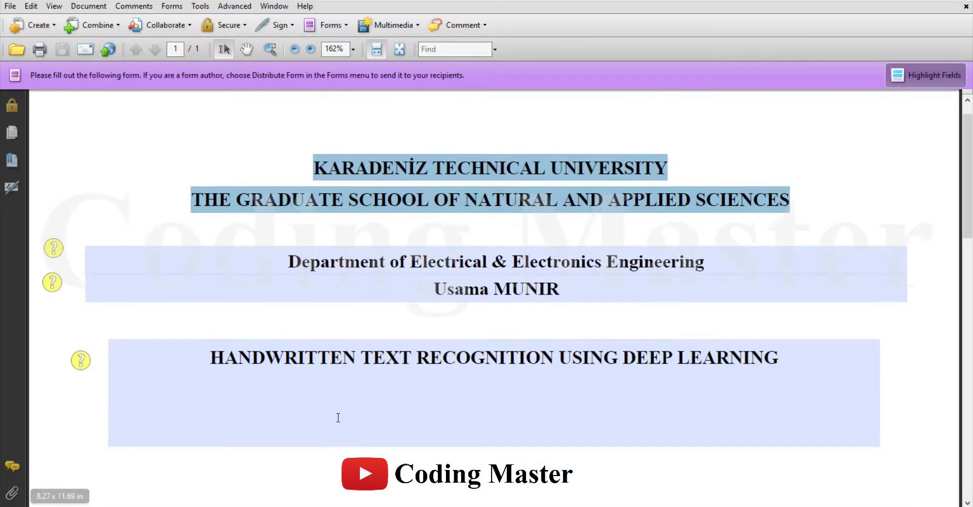
- Scroll through the reference KTU title page PDF in Acrobat
scroll(down, 3)
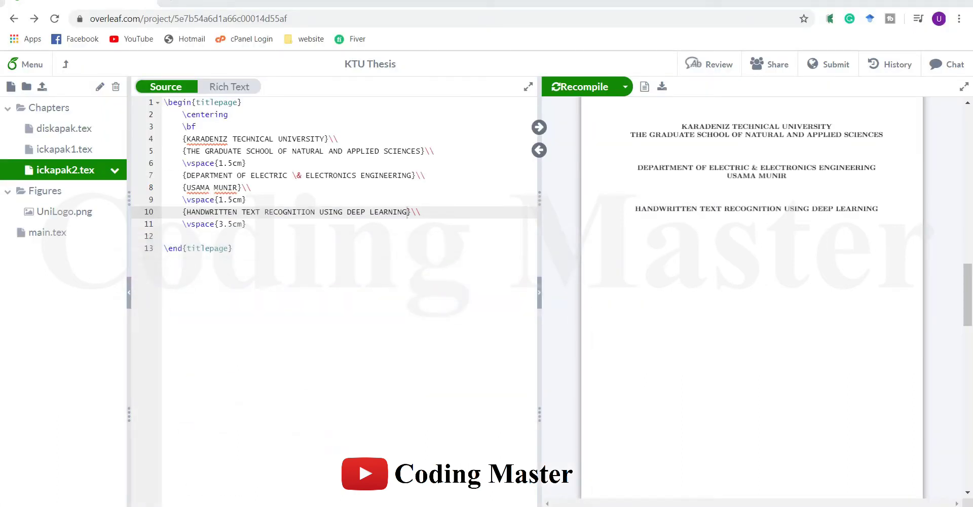
- Add 'Has been accepted as a thesis of' lines, then \vspace{2cm} after the date
text({Has been accepted as a thesis of}\\)
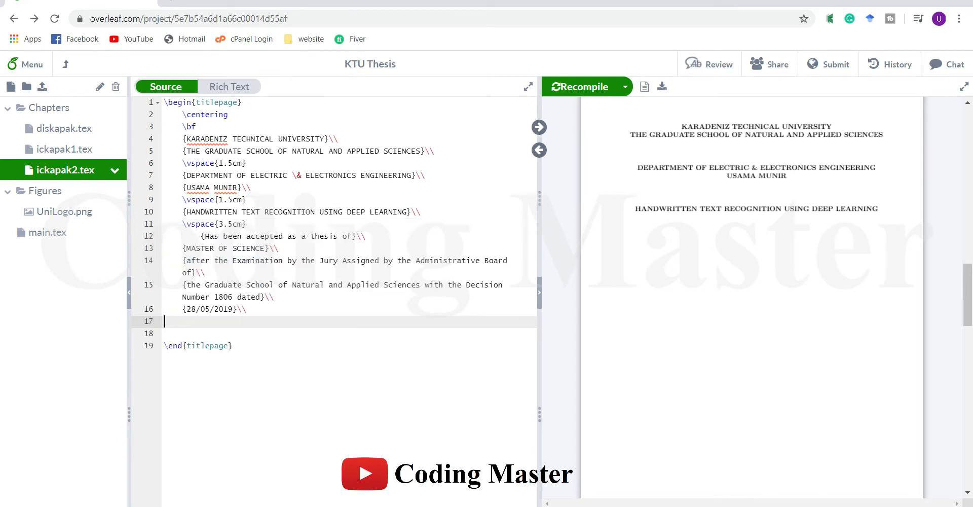
double_click(192, 235)
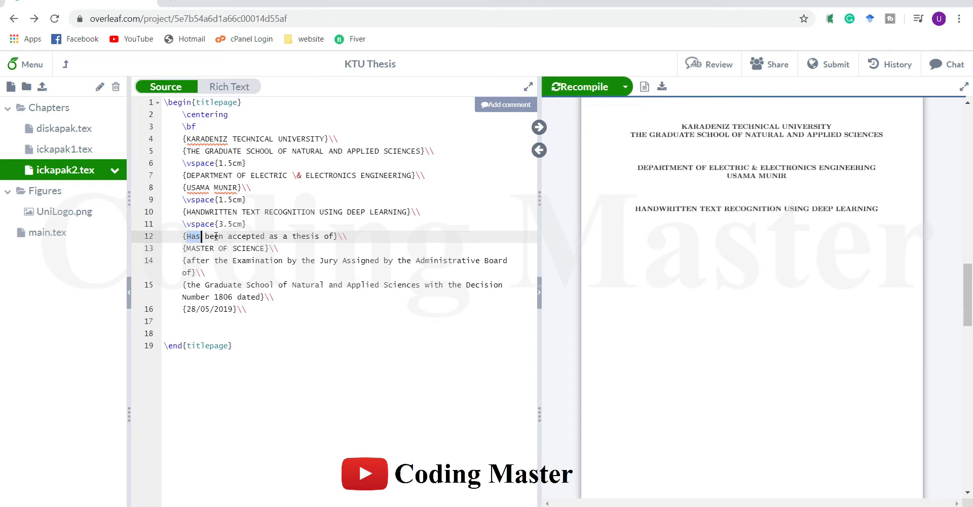
click(580, 86)
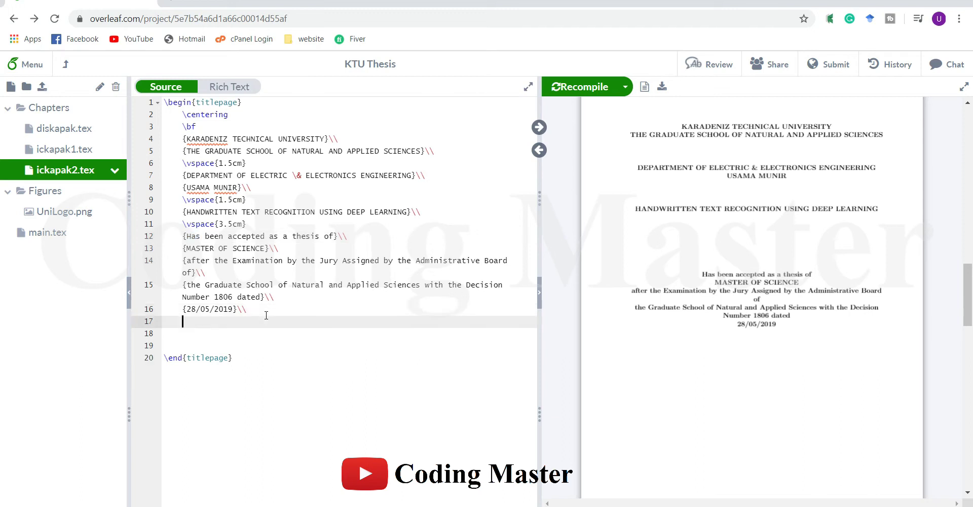
text(\vspace{)
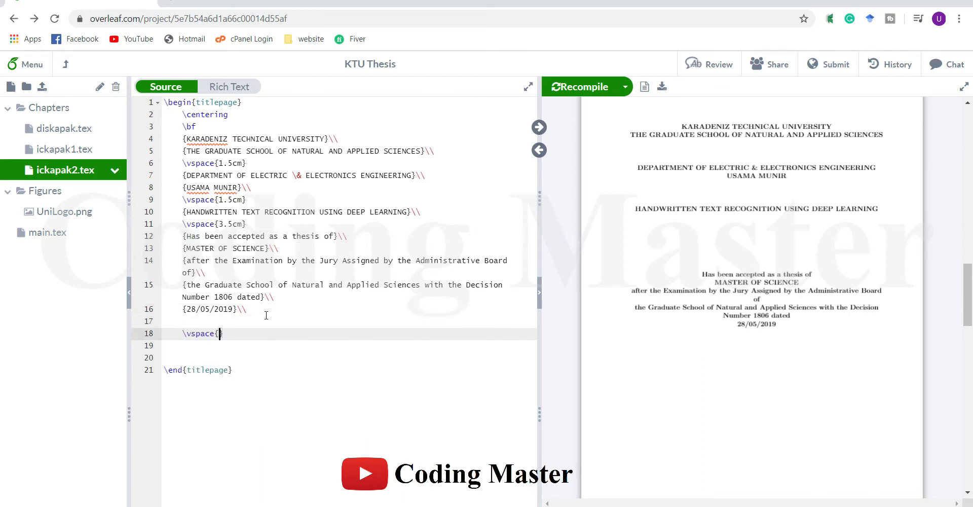
text(2cm)
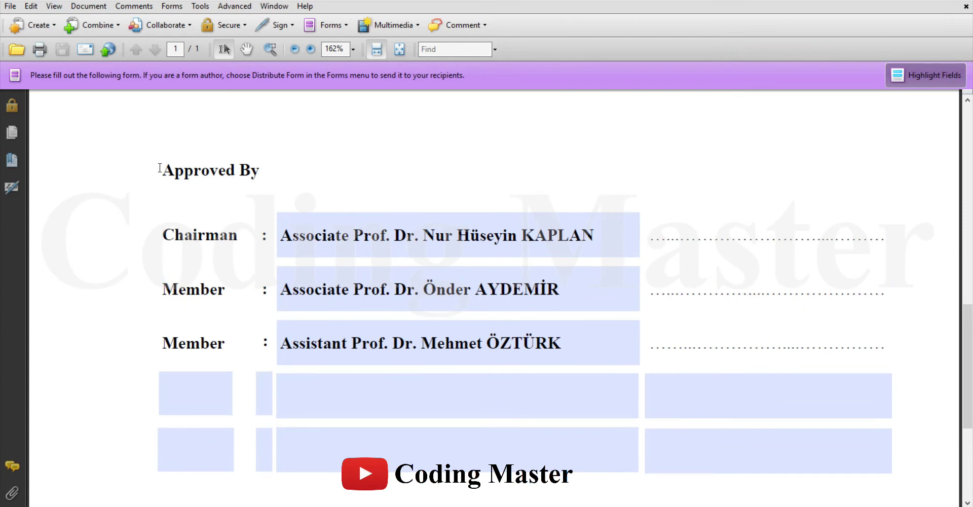
mouse_move(220, 162)
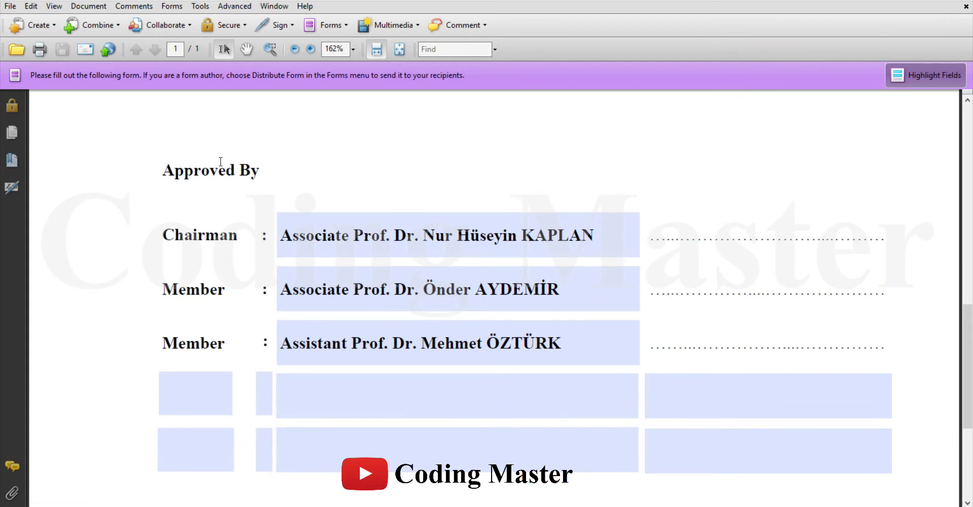
mouse_move(147, 172)
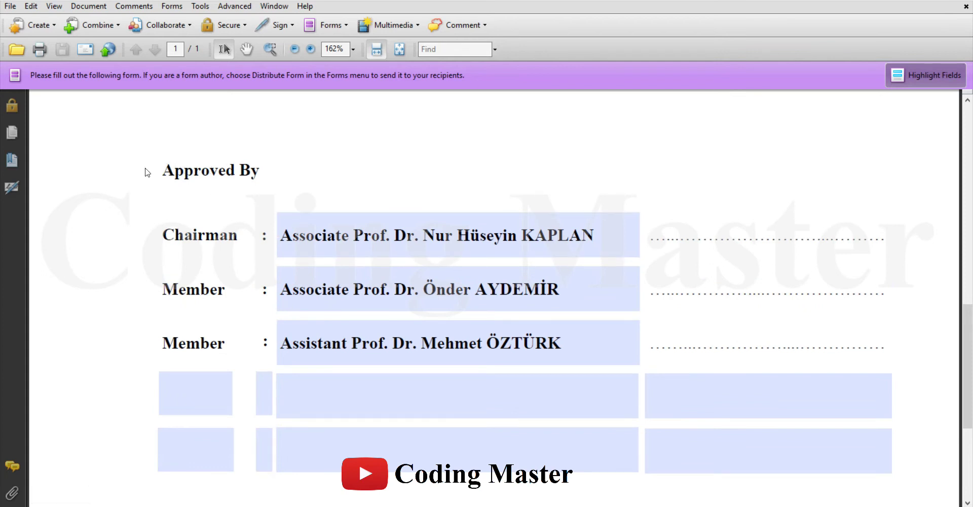
- Inspect the reference PDF's Approved By table listing the chairman and two members
click(209, 242)
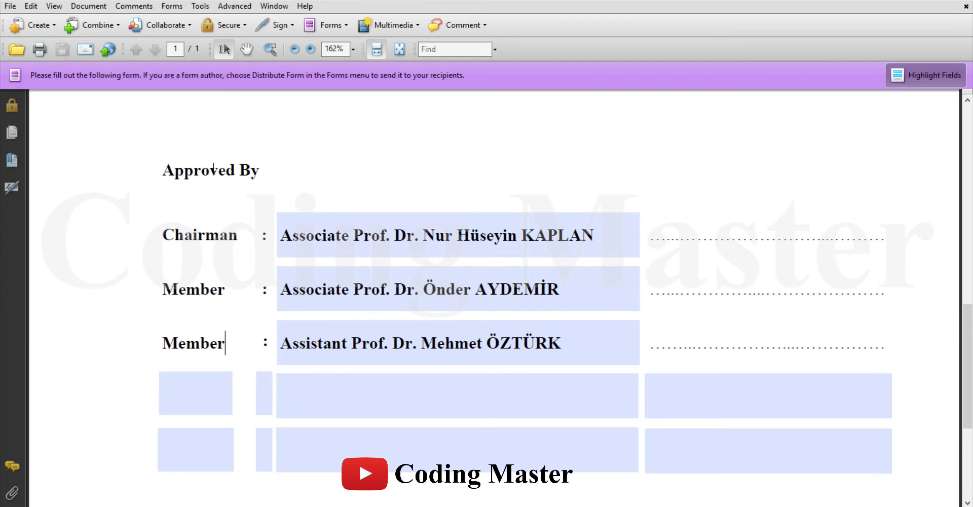
mouse_move(719, 164)
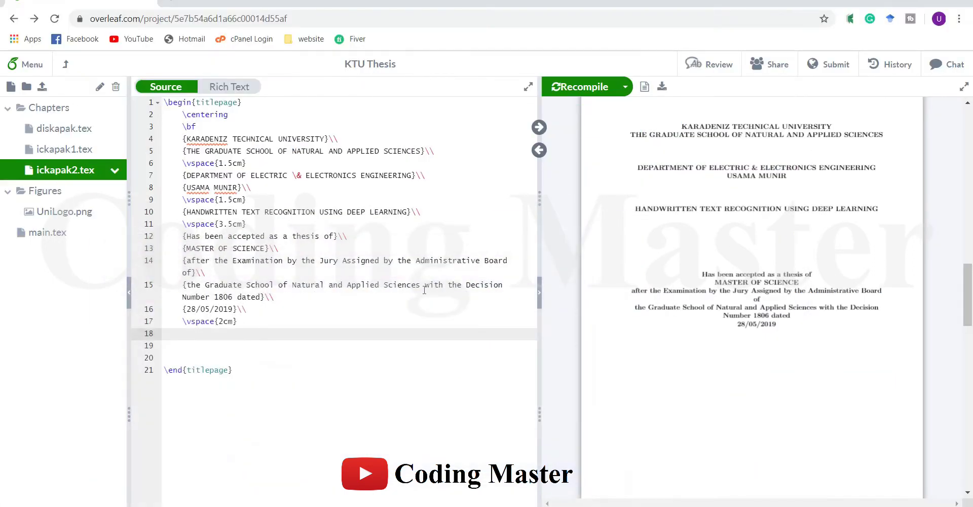
- Insert \begin{tabular}{l l l} with an empty & & \\ row, then duplicate that row
text(\begin{tabular}{c|c)
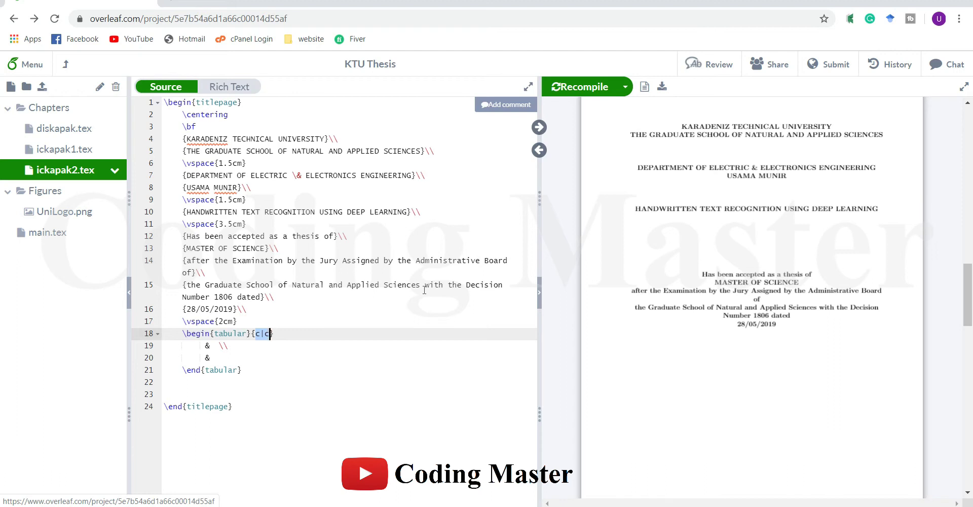
text(l)
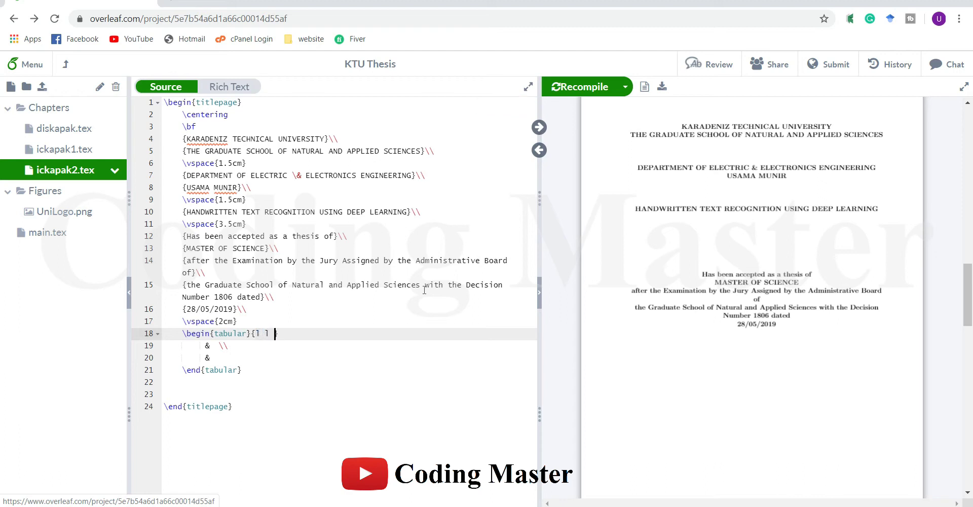
text(l})
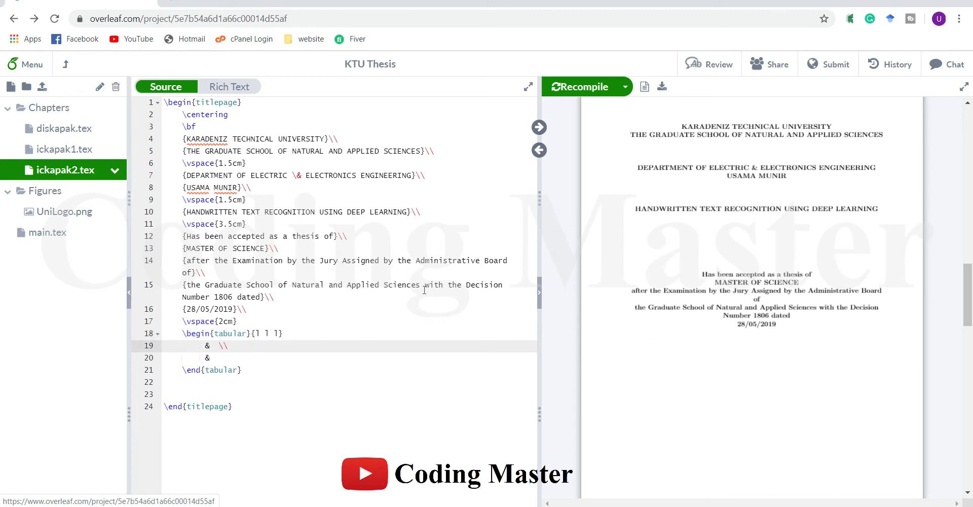
click(218, 345)
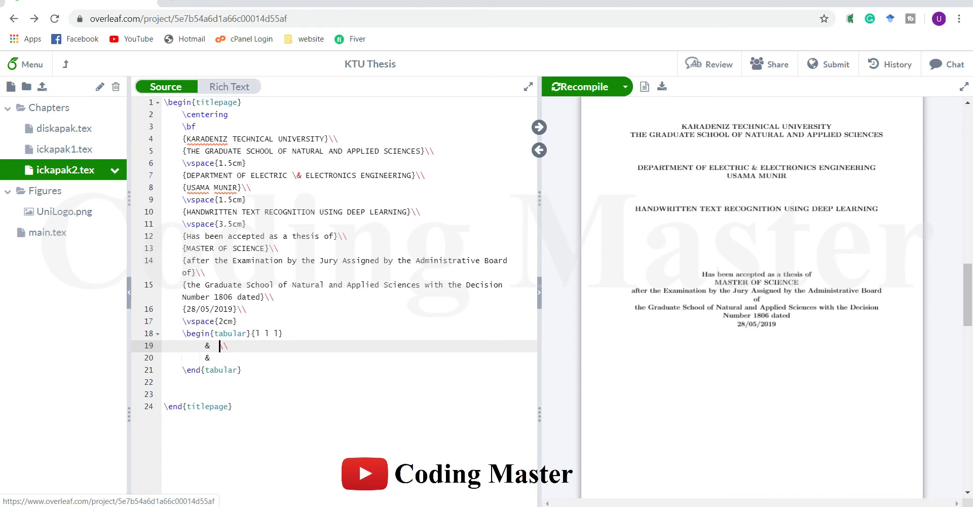
text(&)
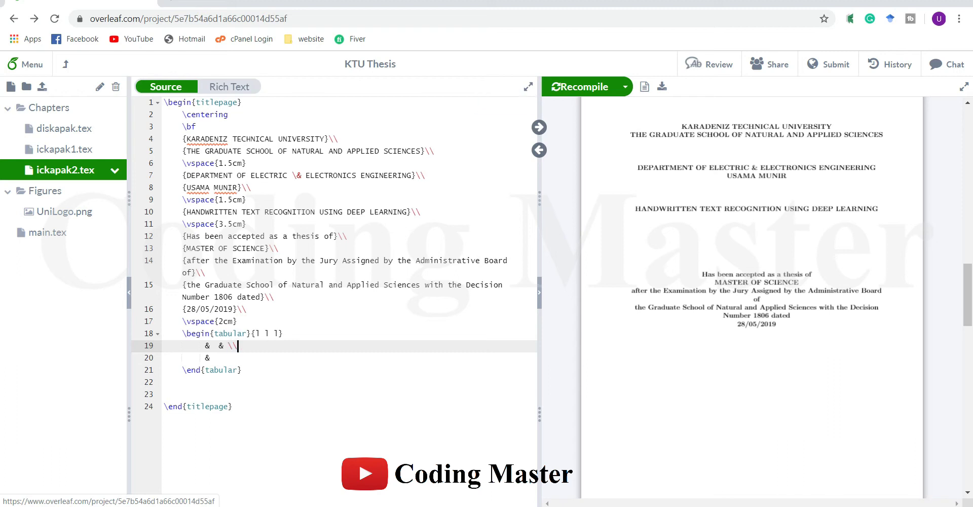
drag(183, 346, 237, 345)
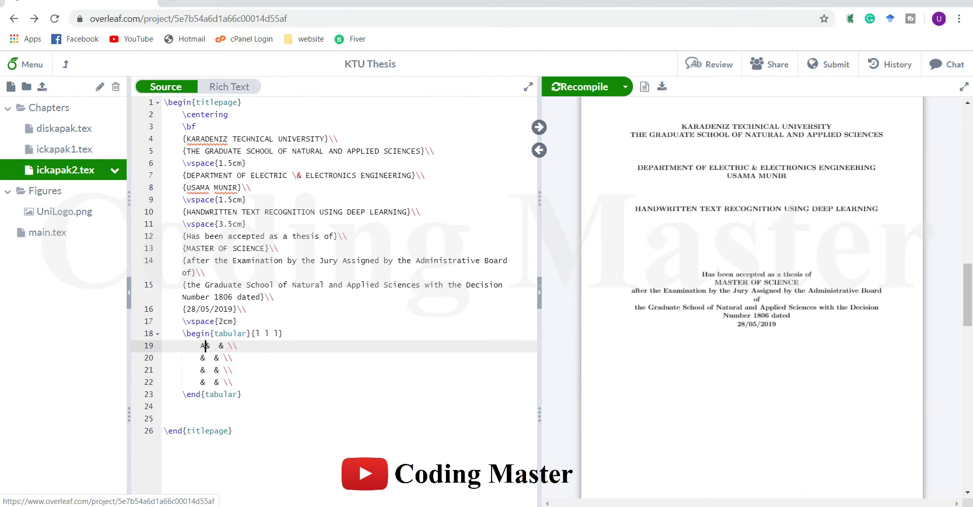
- Label the rows Approved By, Chairman, Member and Member, padding so ampersands align
text(Approved By)
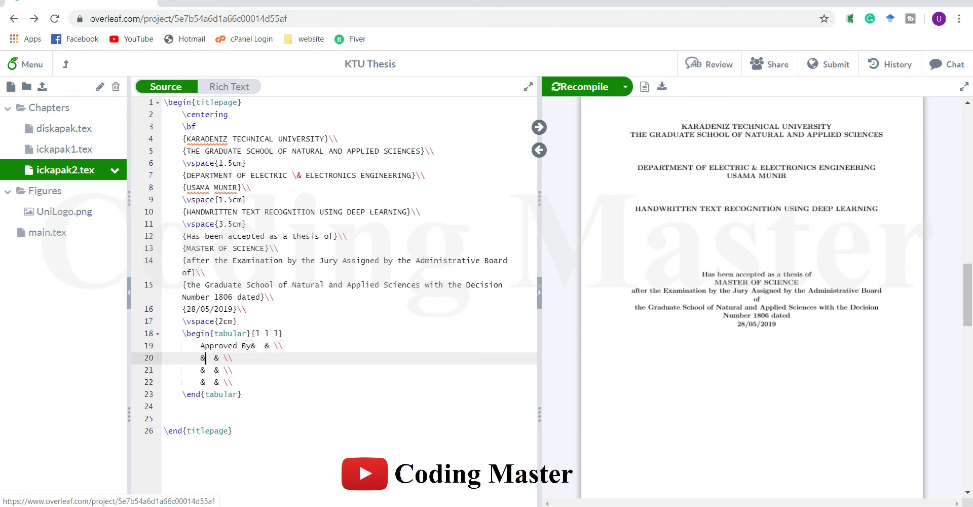
text(Ch)
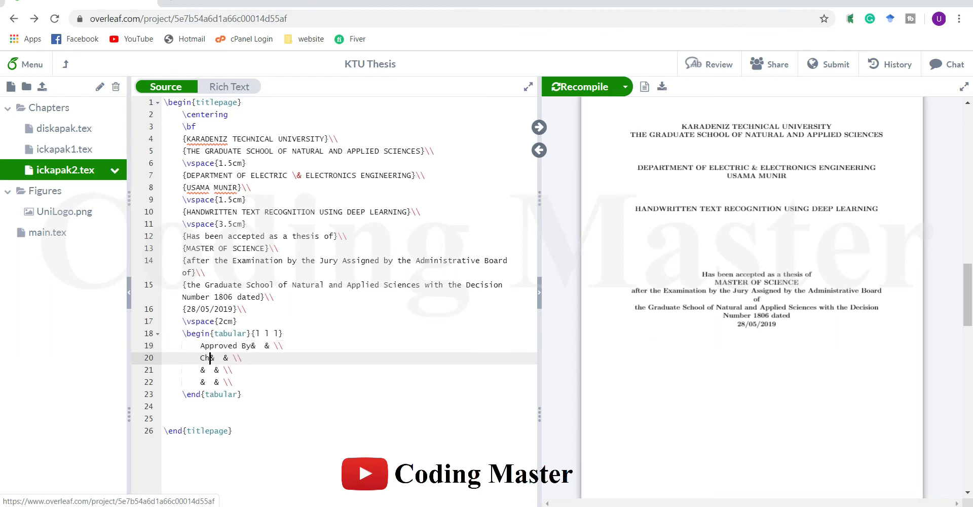
text(airman)
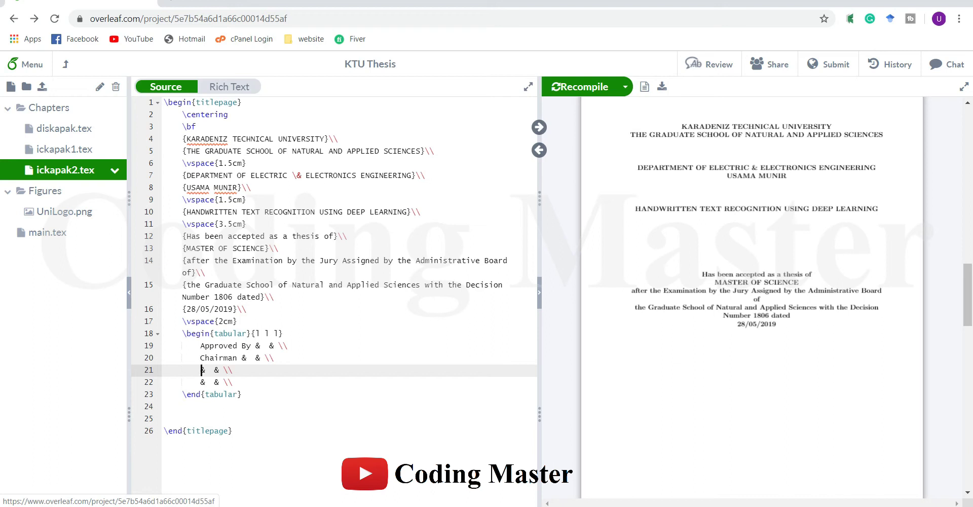
text(Member)
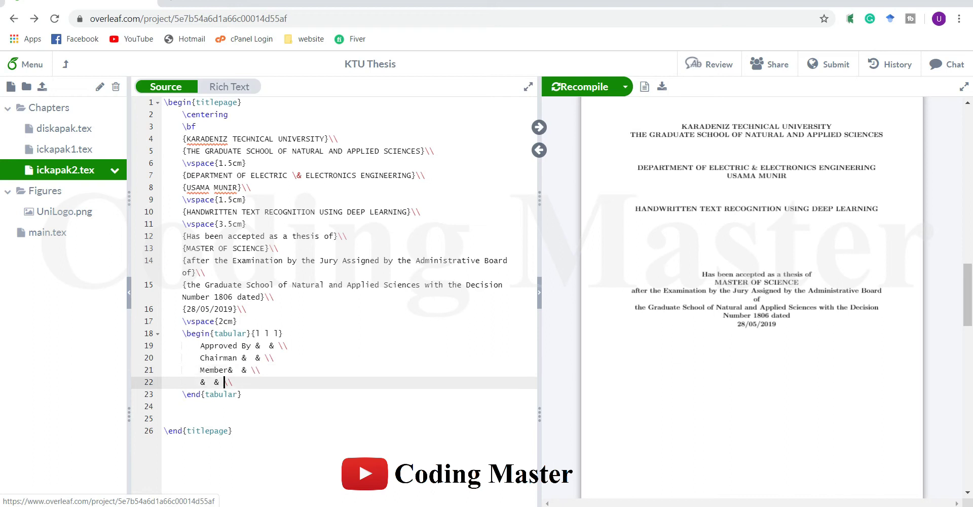
text(Member)
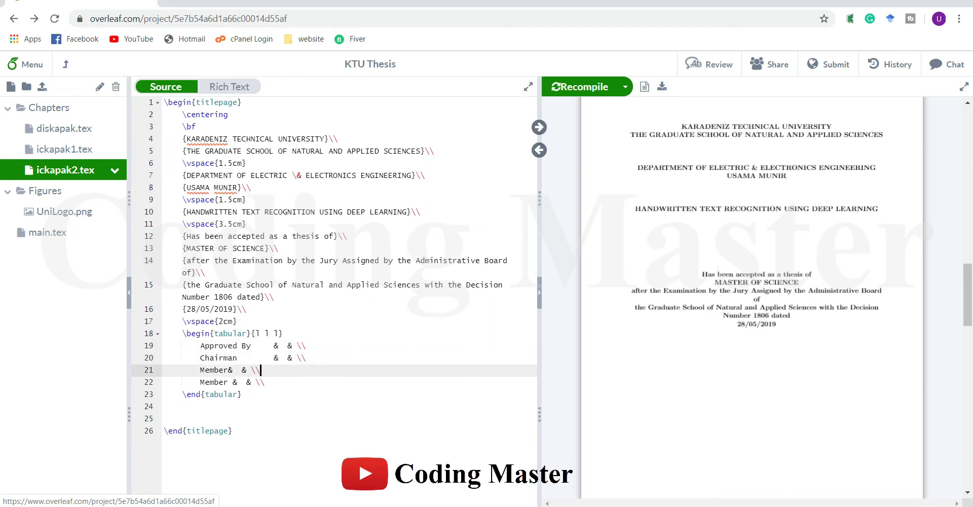
drag(232, 370, 261, 369)
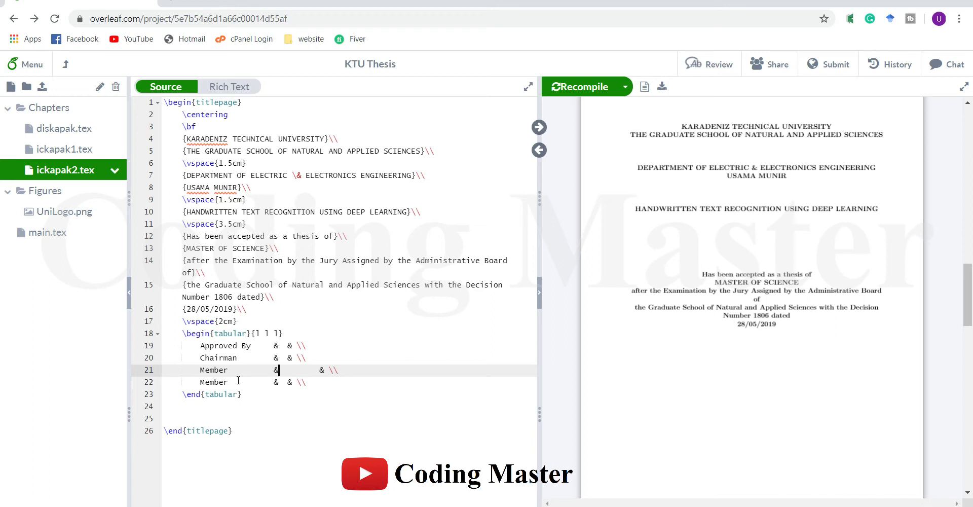
- Fill the jury rows with academic titles, names and dotted signature cells
click(285, 357)
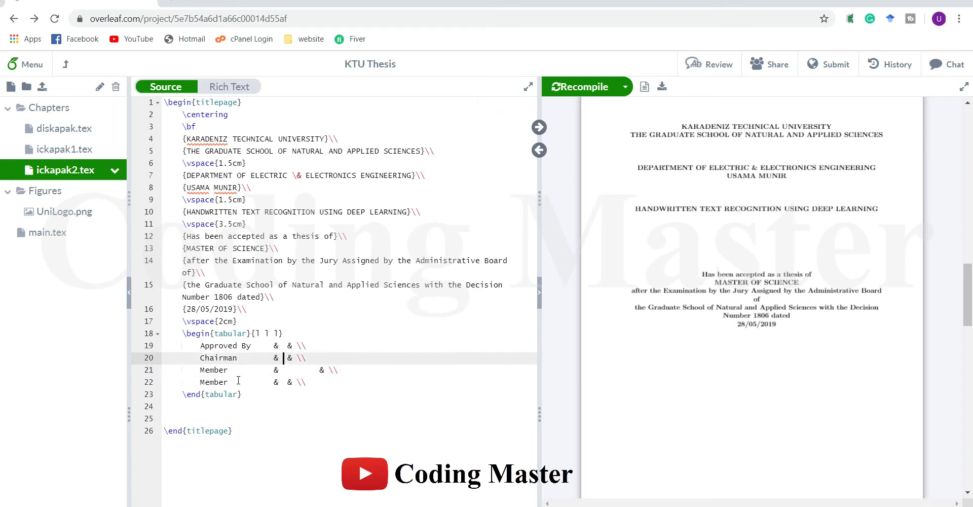
click(226, 346)
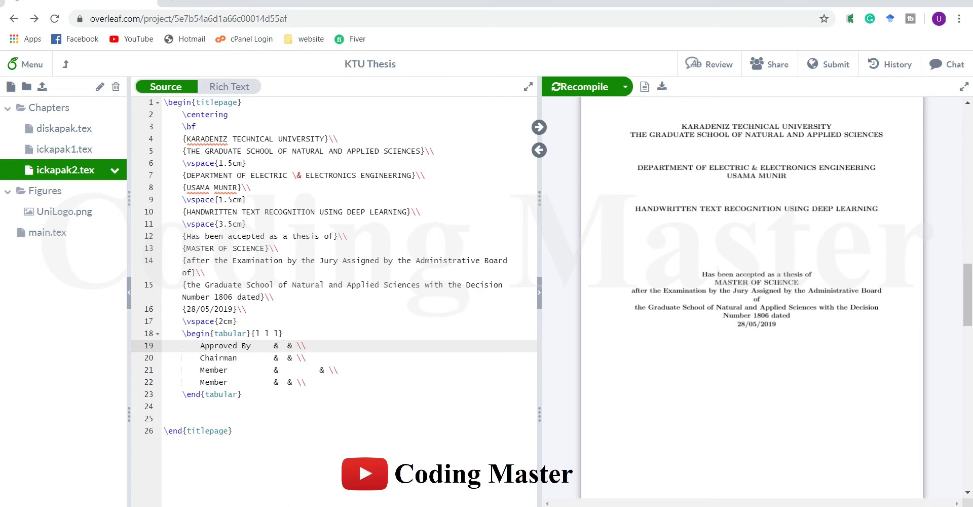
click(283, 346)
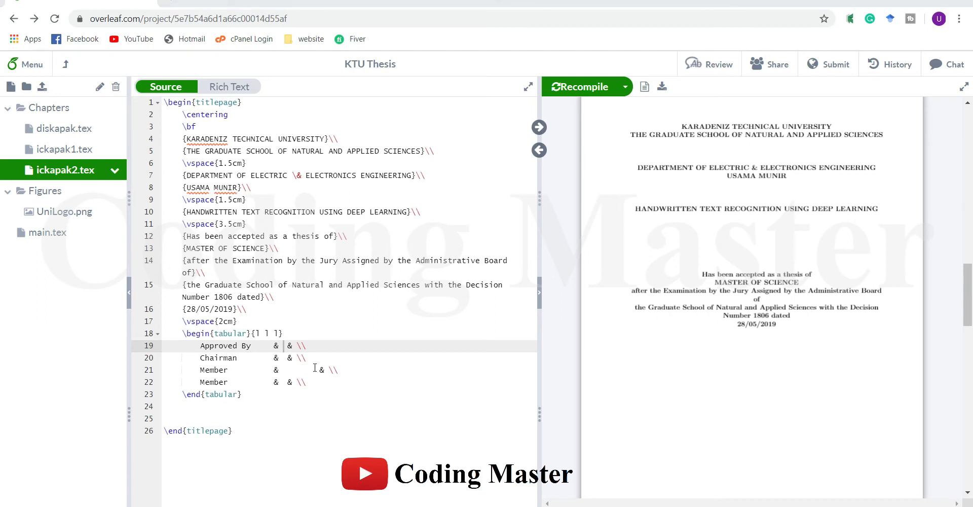
click(284, 357)
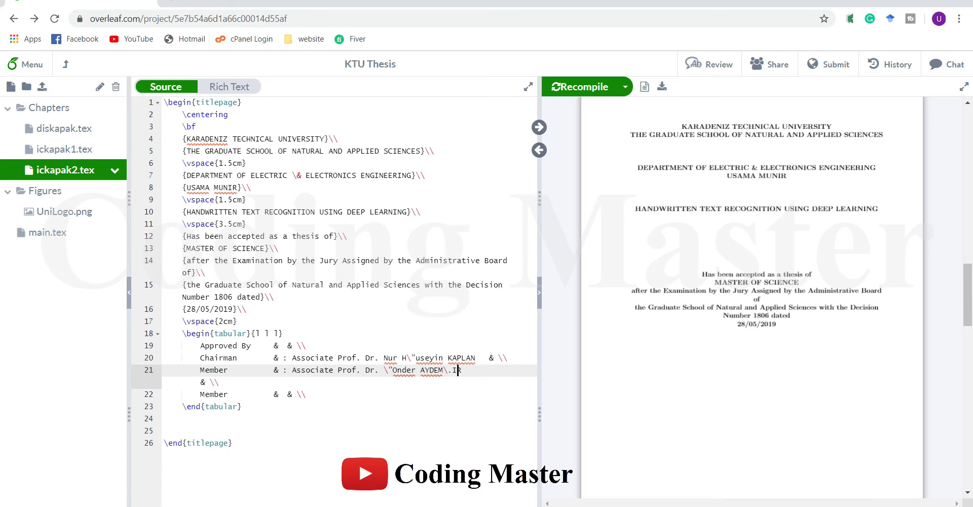
text(RK)
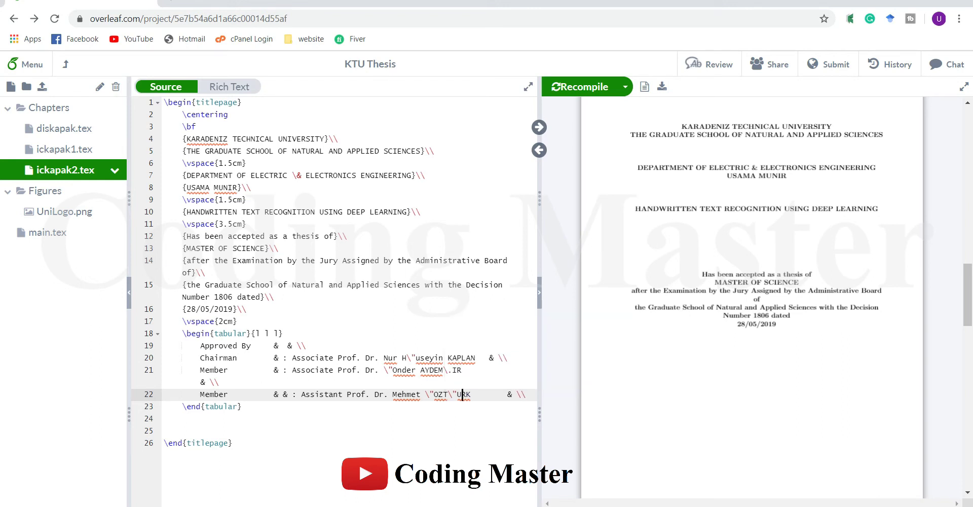
mouse_move(467, 403)
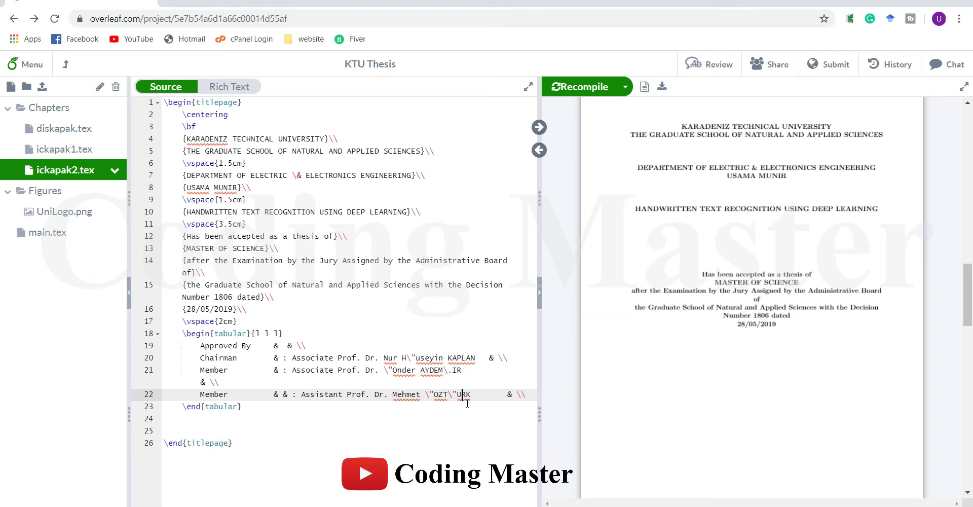
click(579, 86)
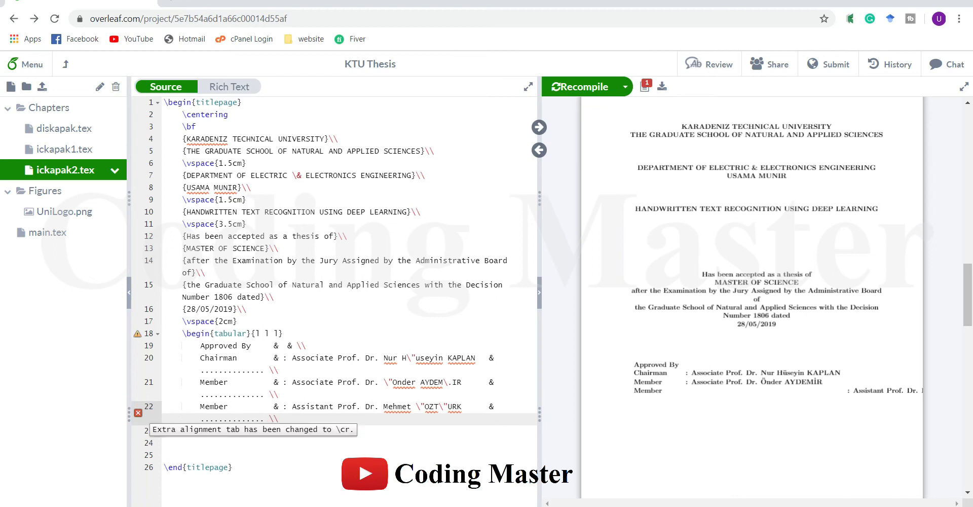
- Add \vfill after the jury table and type the director's name, Prof. Dr. Asim KADIOĞLU
click(579, 86)
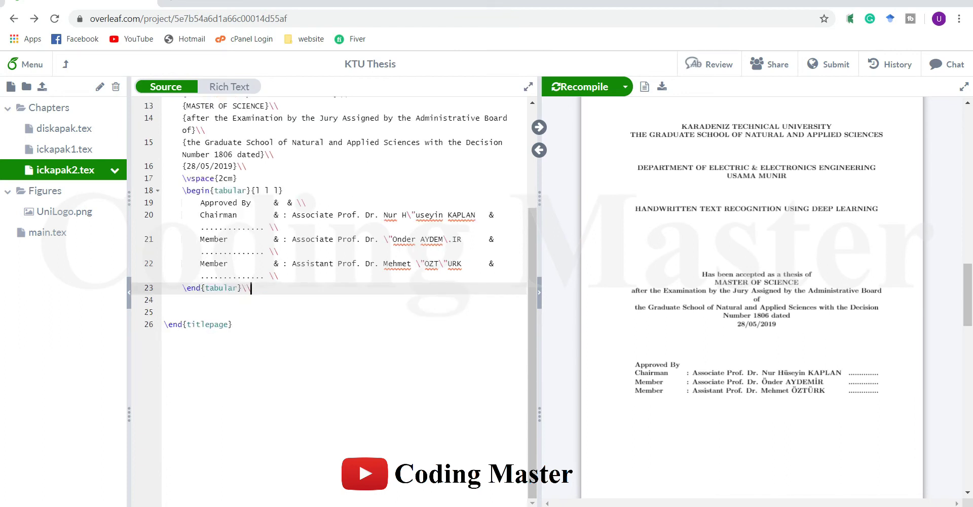
text(\vfill)
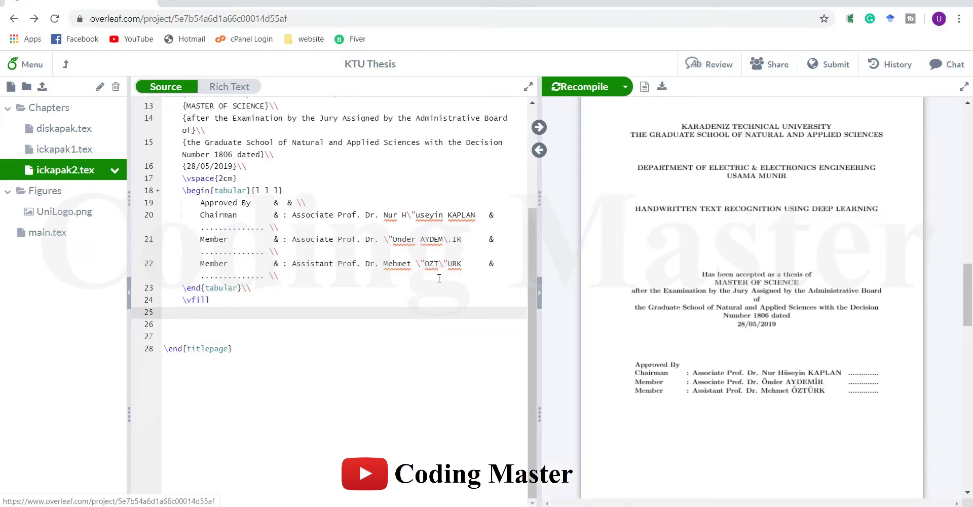
text({Prof/)
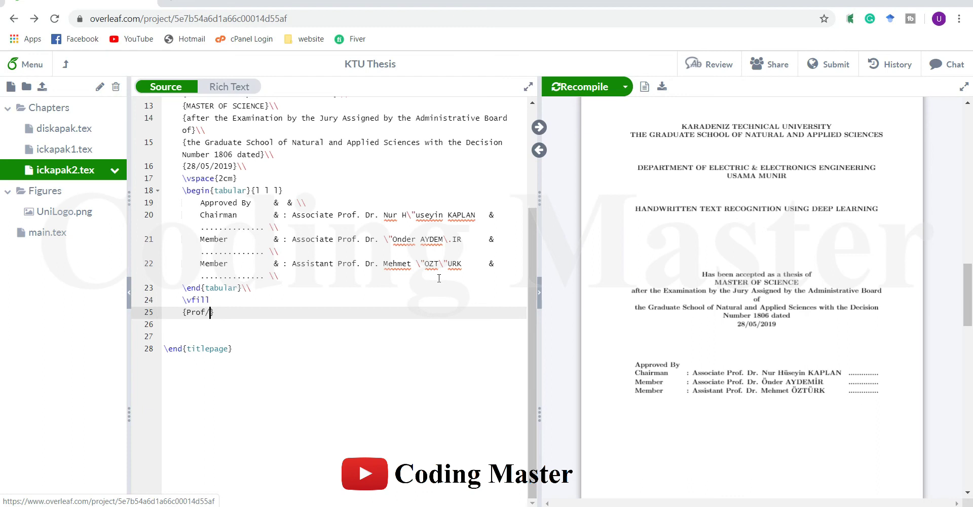
text(Dr. As)
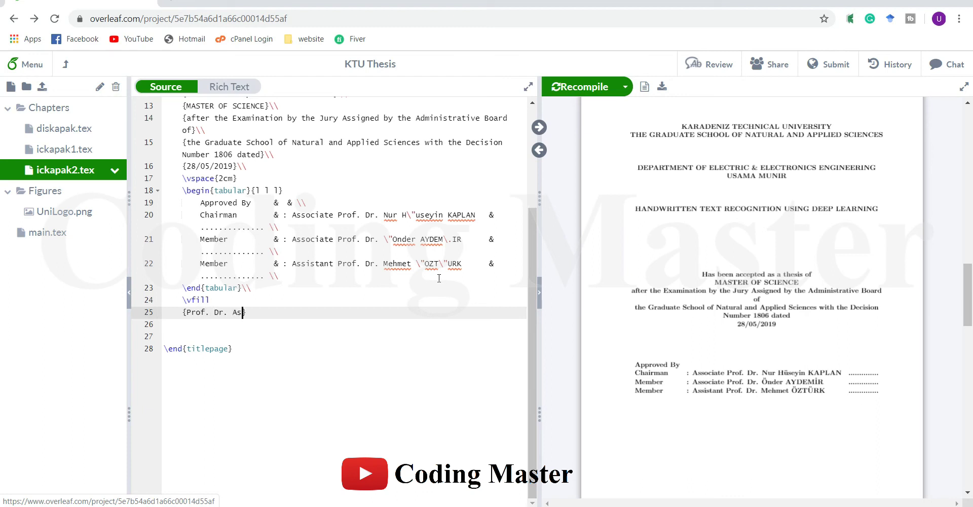
text(im KADI\)
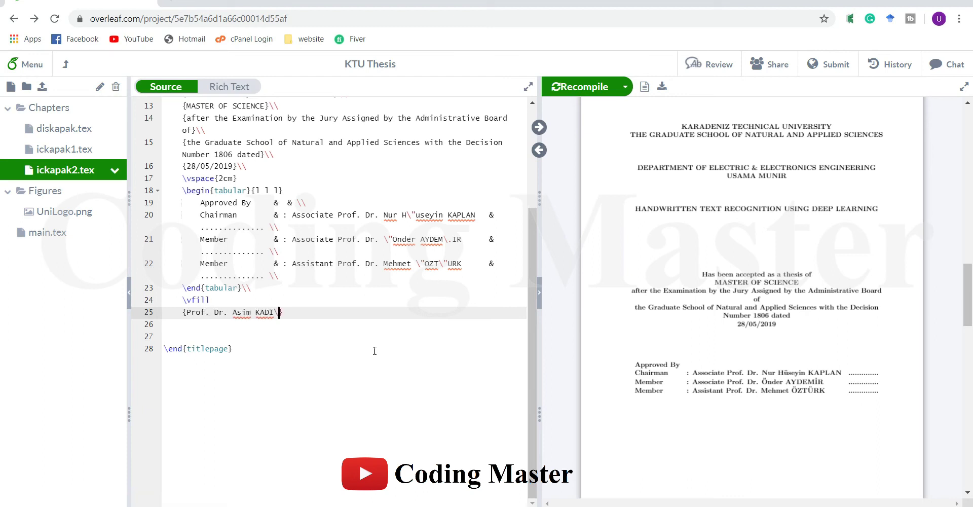
text(u{)
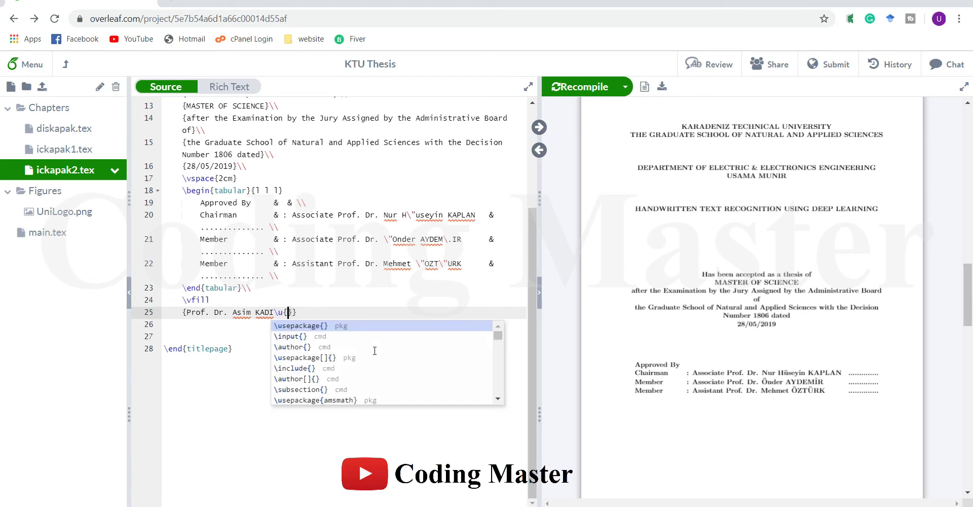
text(G}lü)
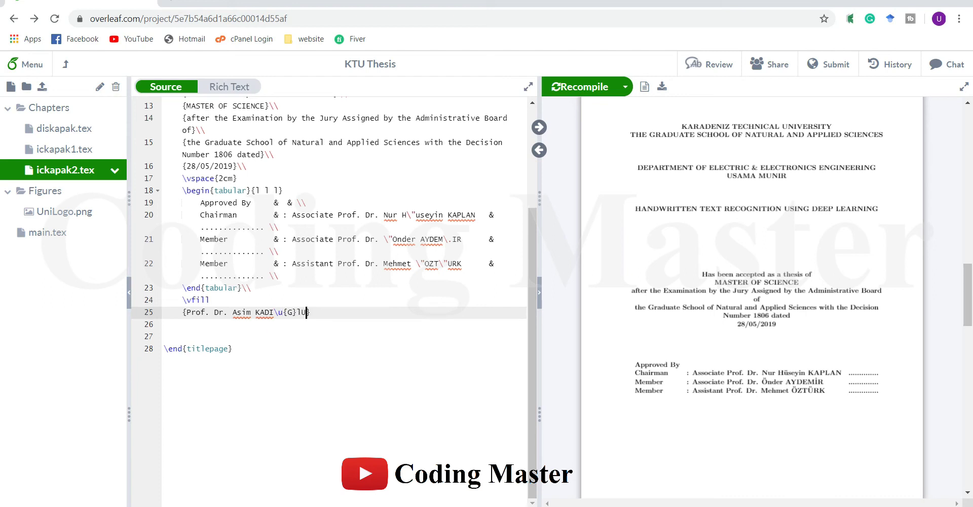
text(U})
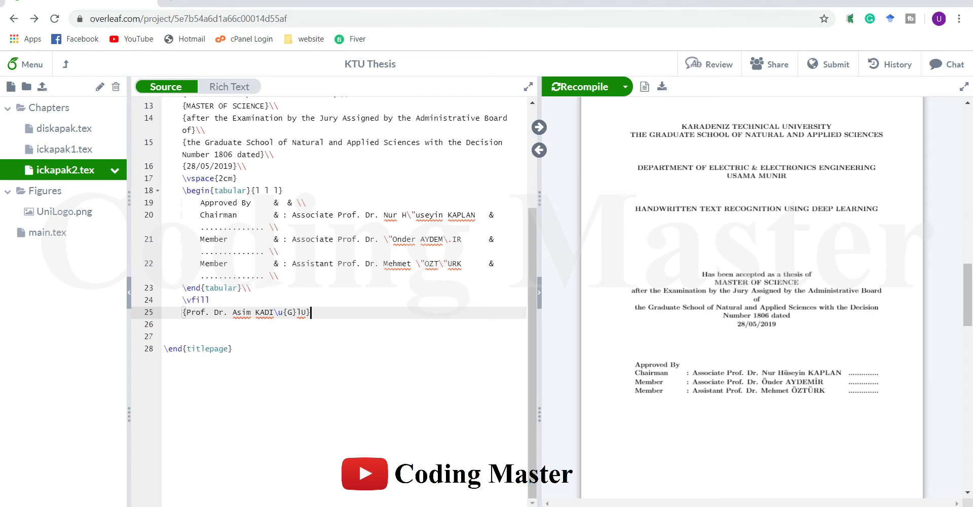
- Add the title 'Director of Graduate School' below the director's name and check the preview
text(Dir)
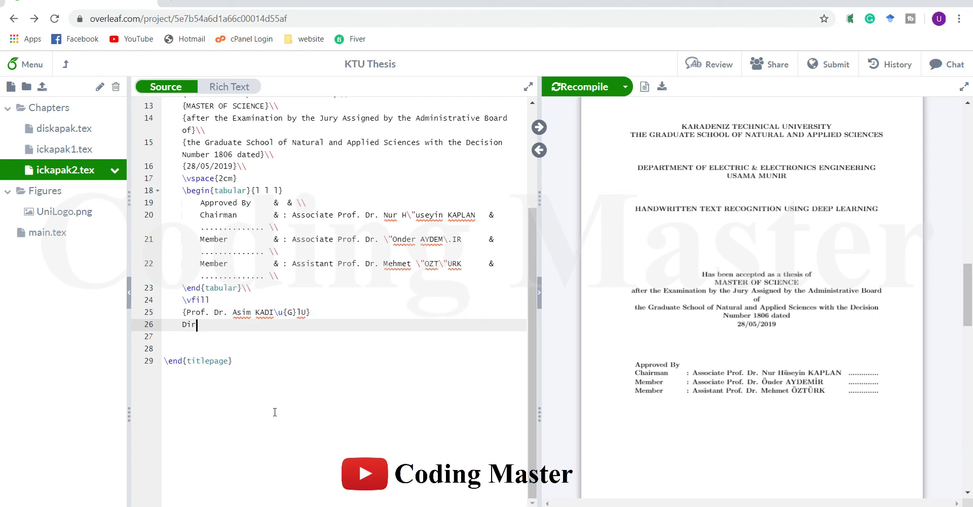
text(ector of Gra)
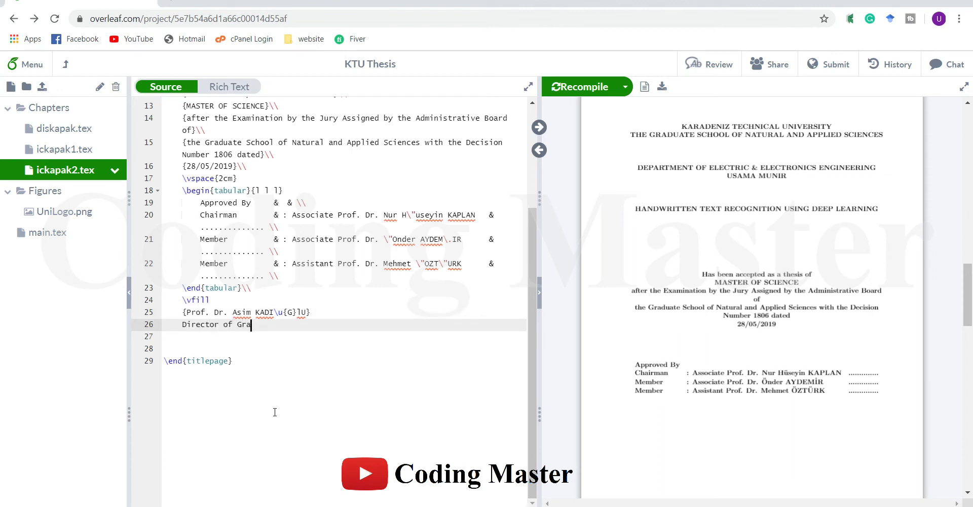
text(duate School)
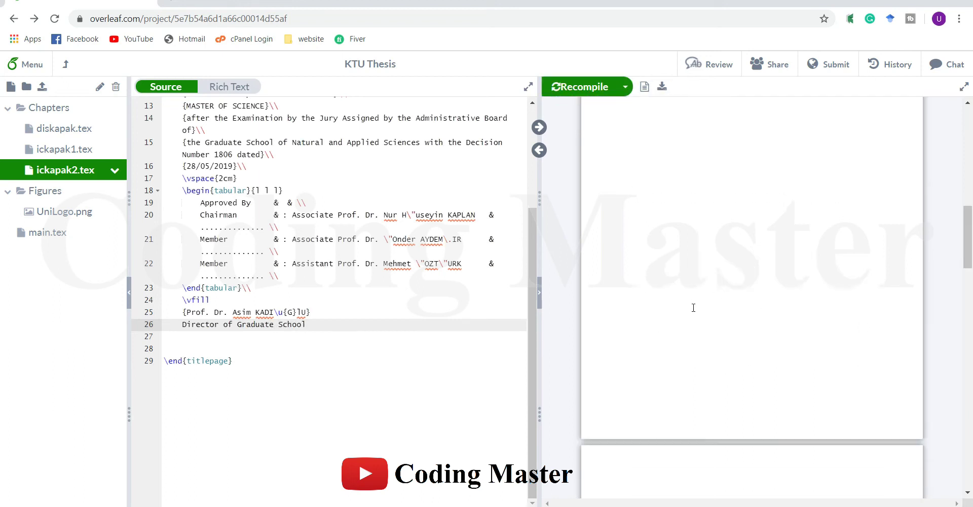
click(578, 86)
text(\\)
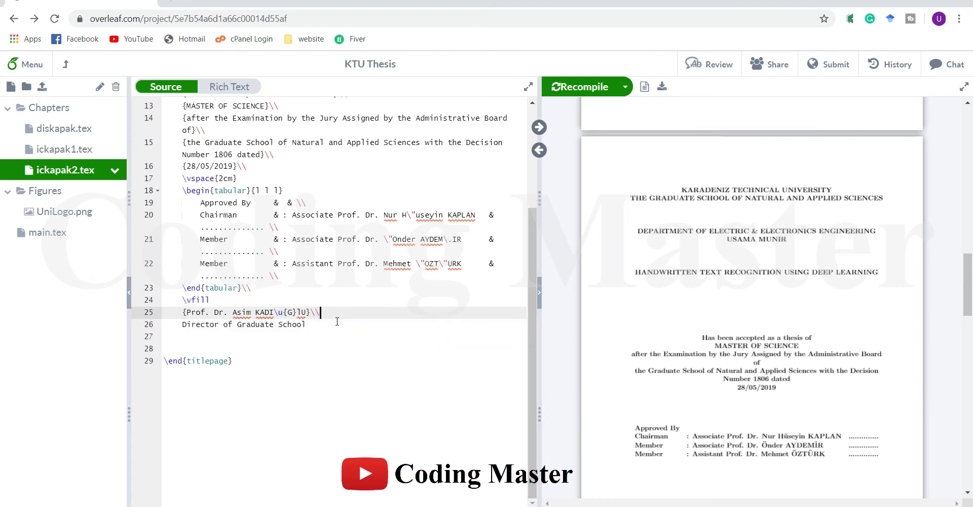
text(})
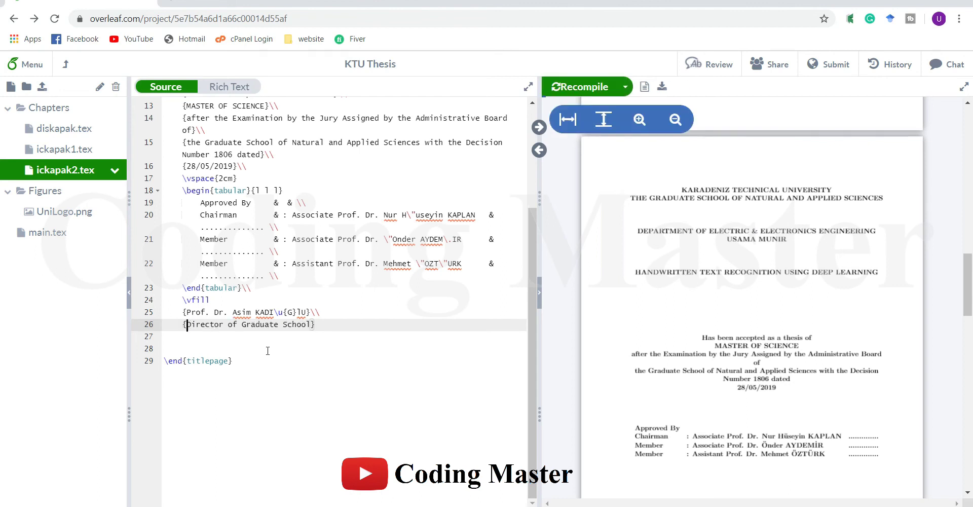
scroll(down, 3)
text(\bf)
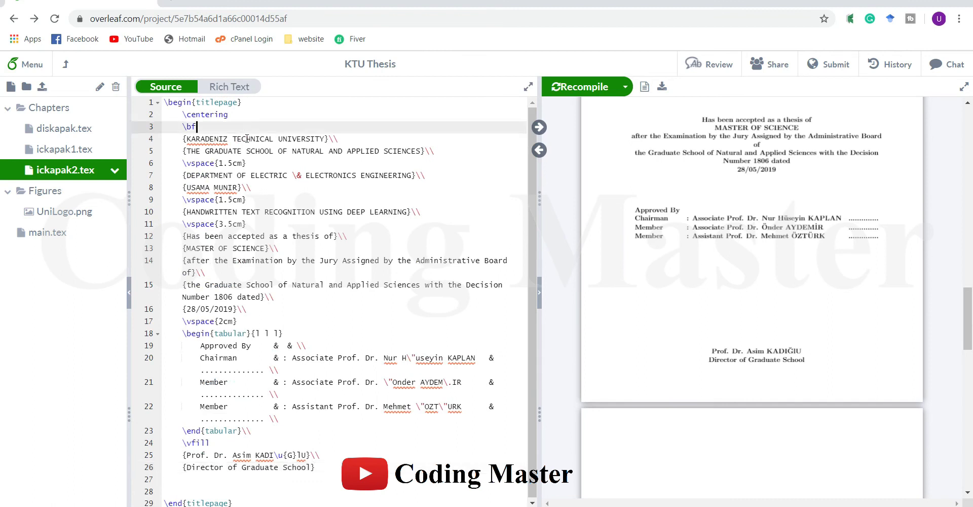
text(\small)
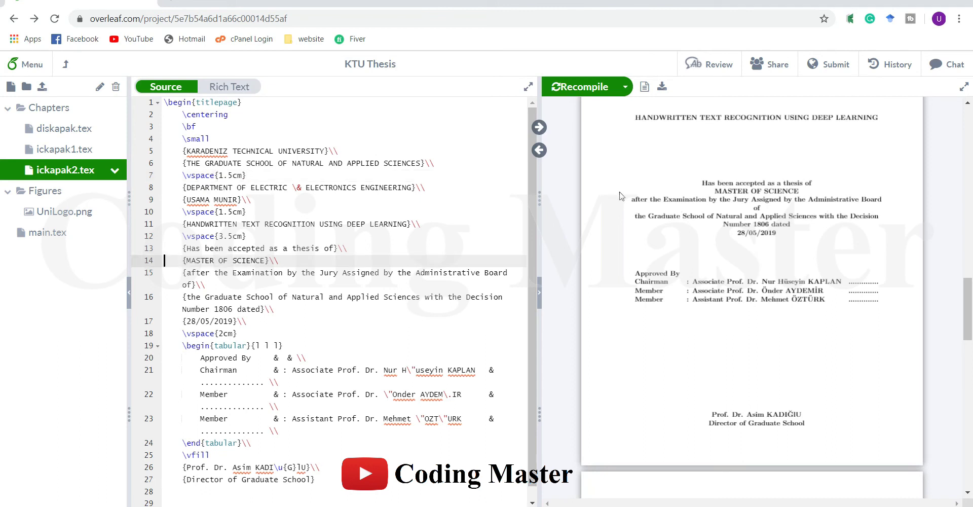
mouse_move(762, 214)
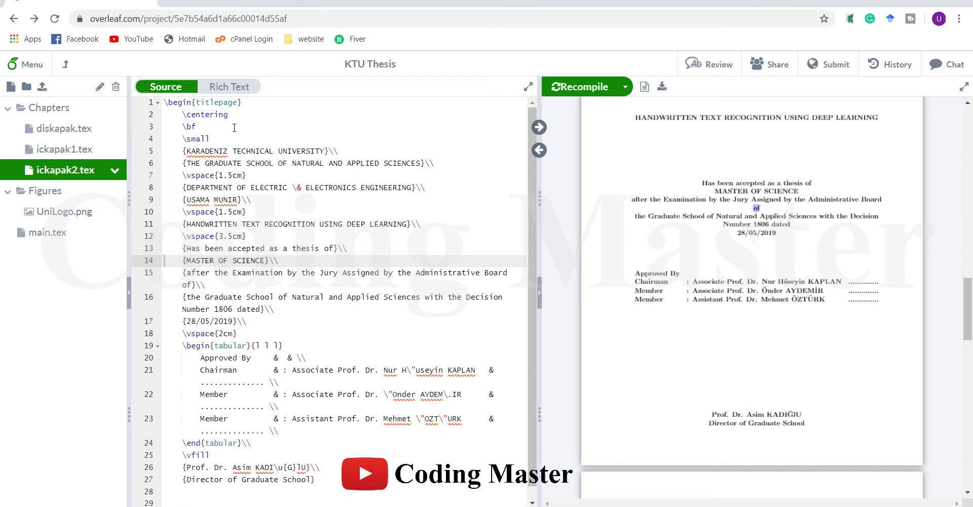
click(579, 86)
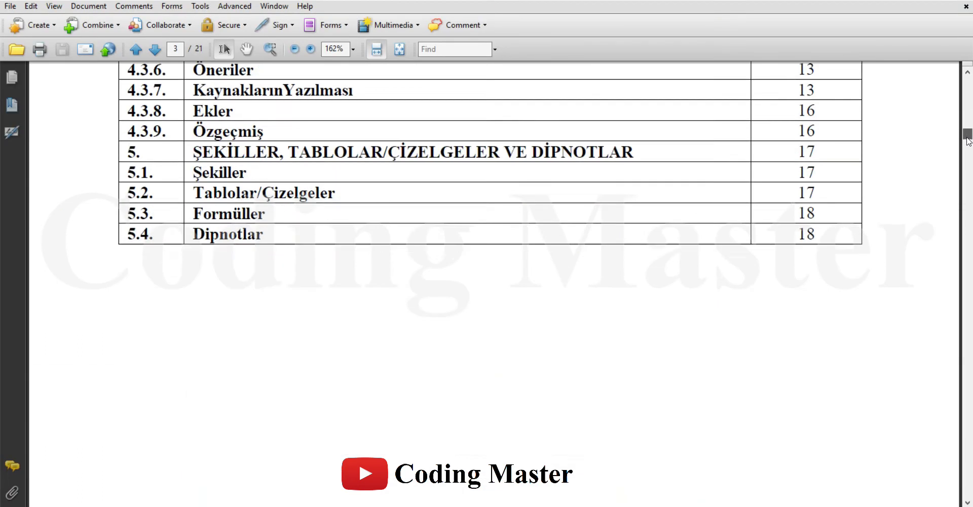
- Scroll the KTU guidelines PDF down to section 2.5 on 1.5 line spacing
scroll(down, 3)
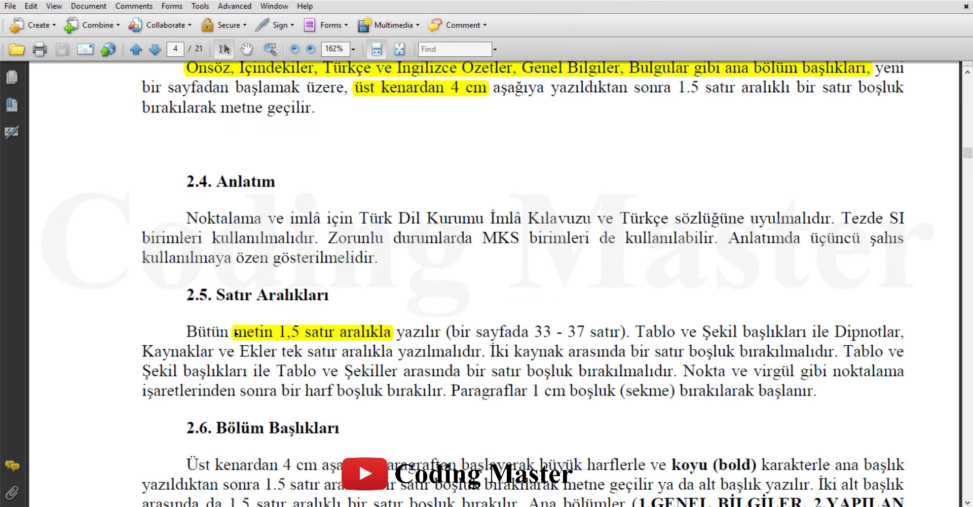
mouse_move(289, 335)
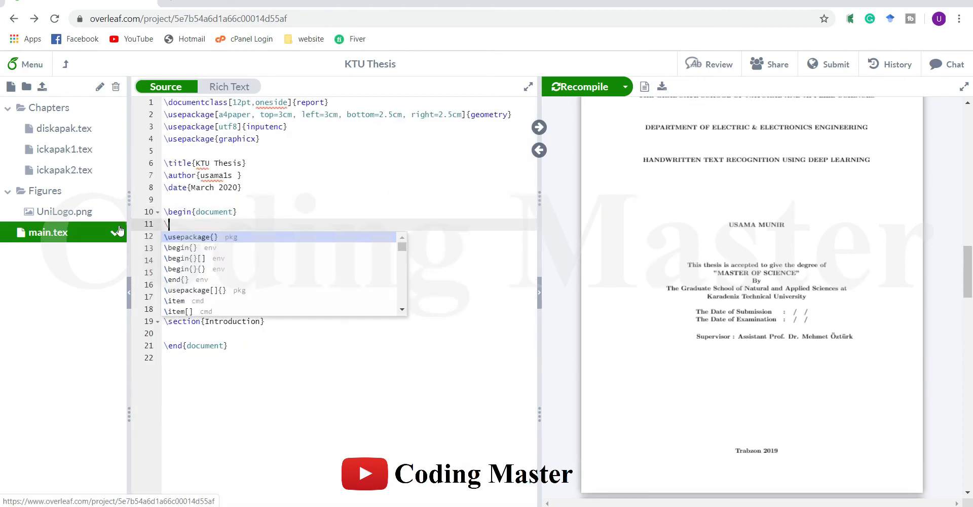
- Add \linespread{1.5} after \begin{document} in main.tex, check the preview, and open diskapak.tex
text(linespreda)
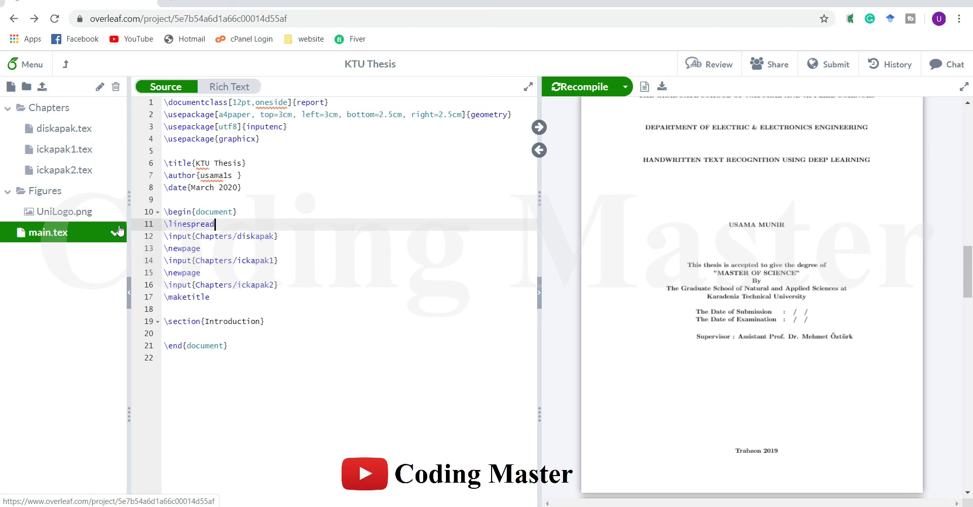
text({1.5})
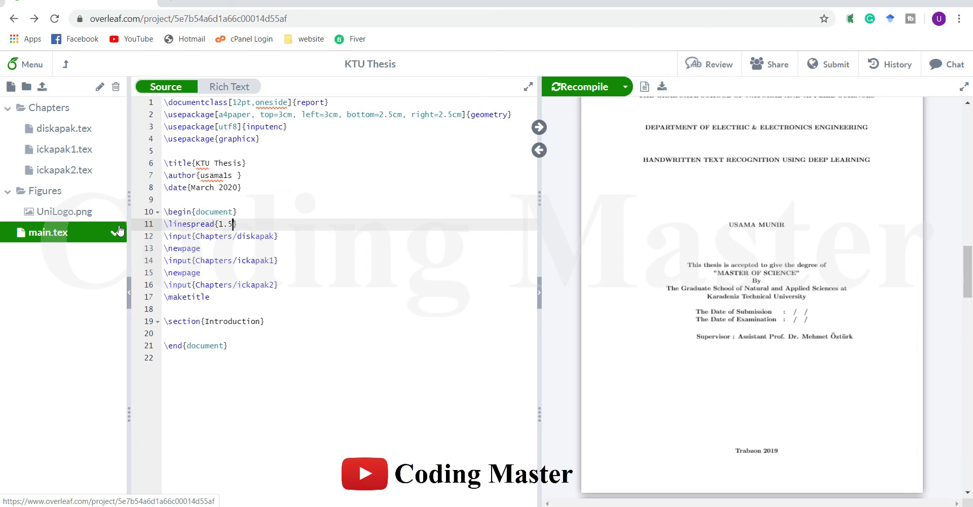
mouse_move(683, 241)
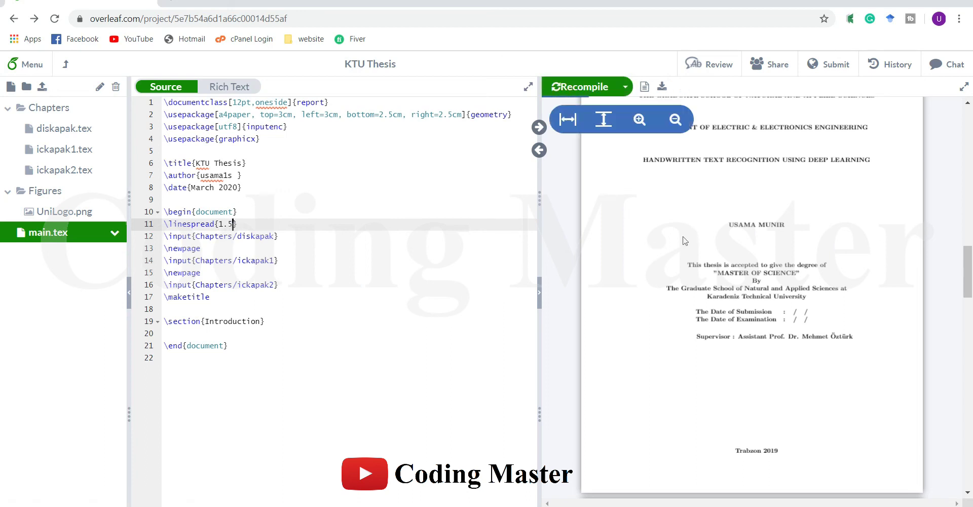
scroll(down, 3)
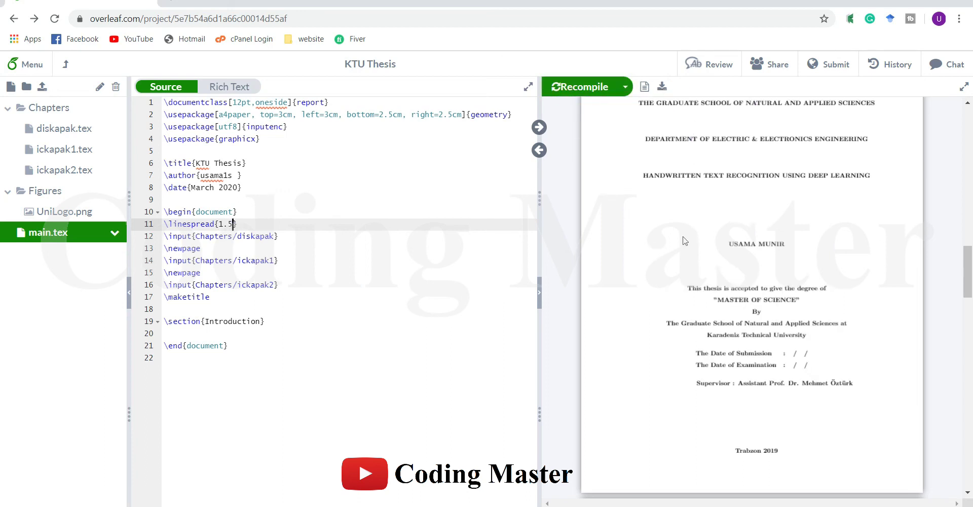
scroll(down, 3)
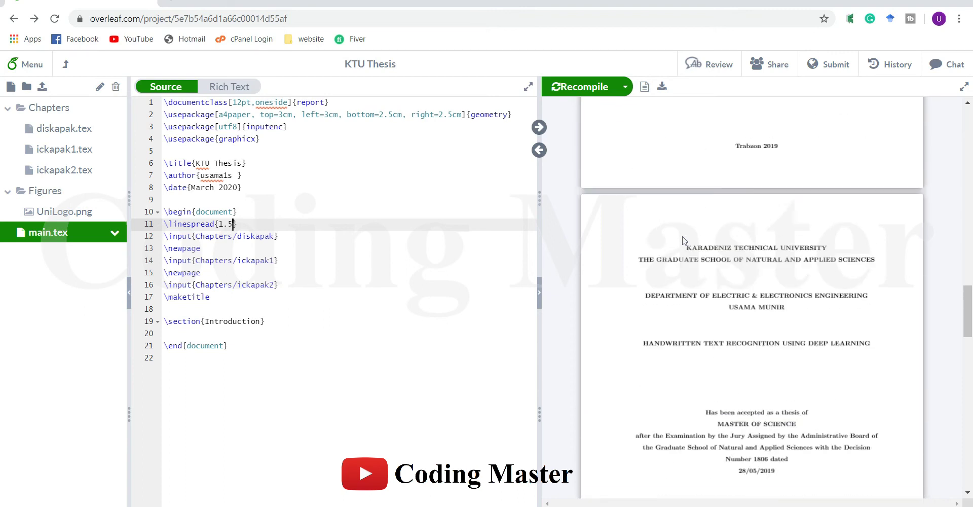
scroll(down, 3)
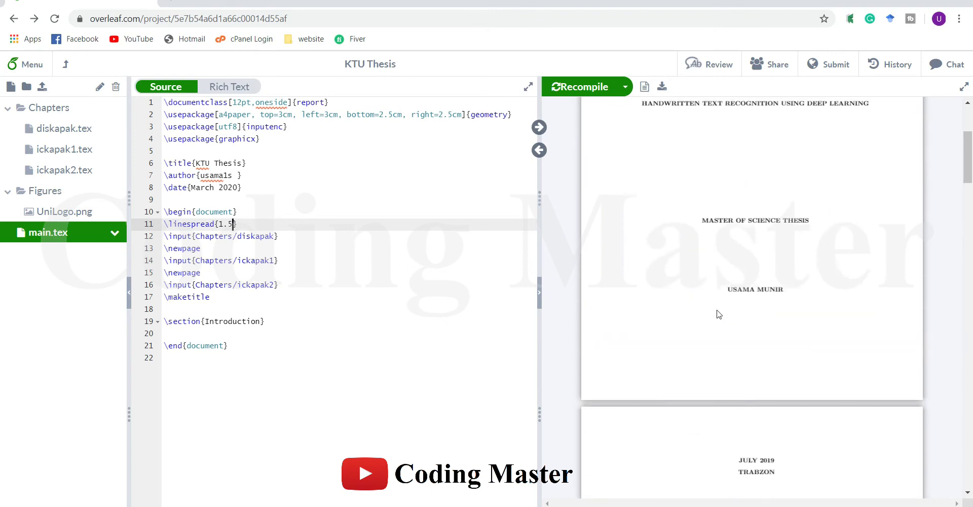
mouse_move(777, 349)
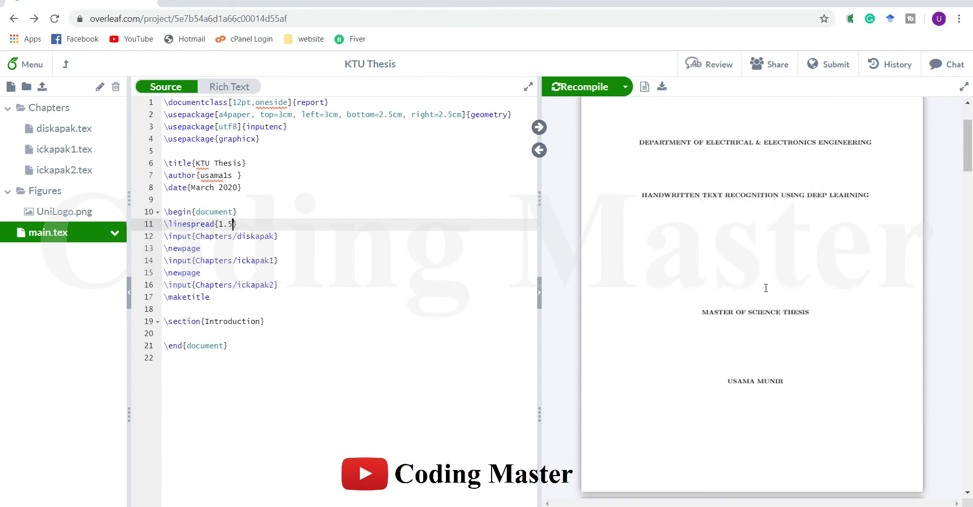
scroll(down, 3)
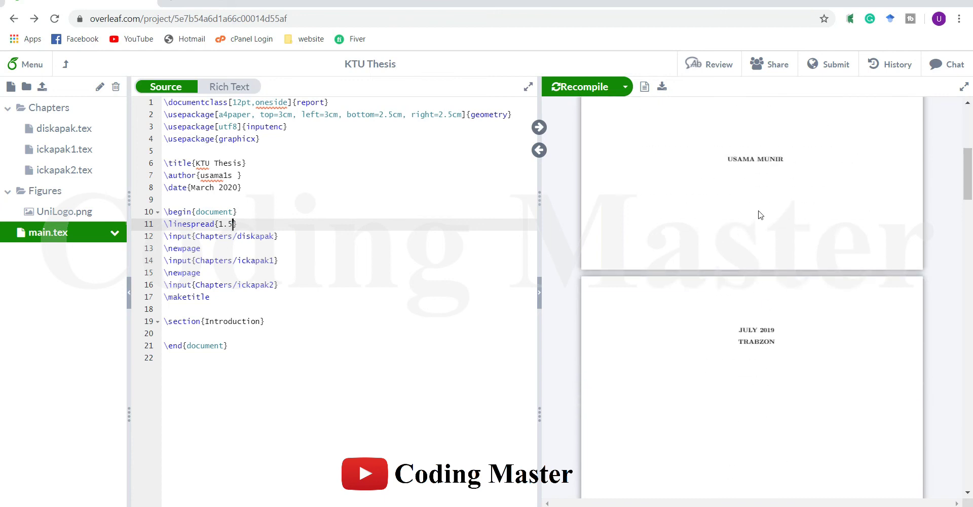
mouse_move(762, 330)
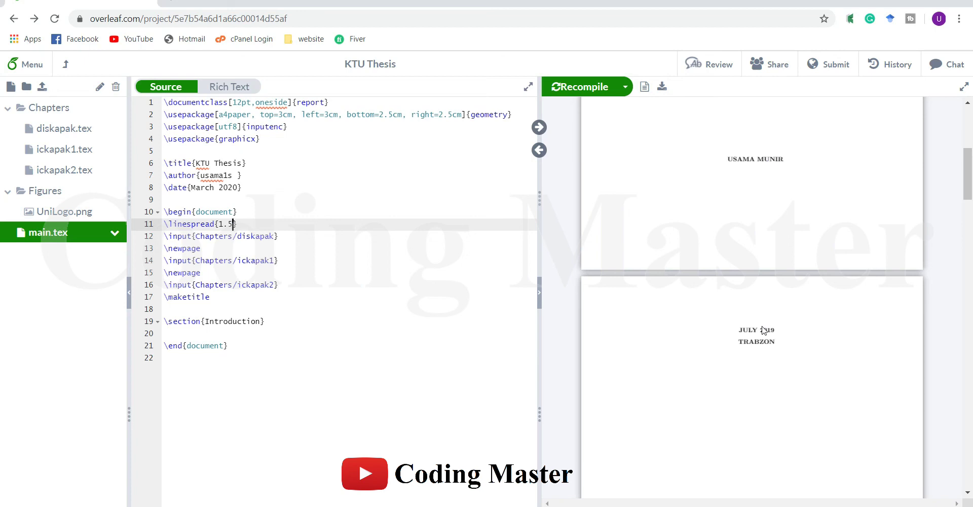
mouse_move(763, 316)
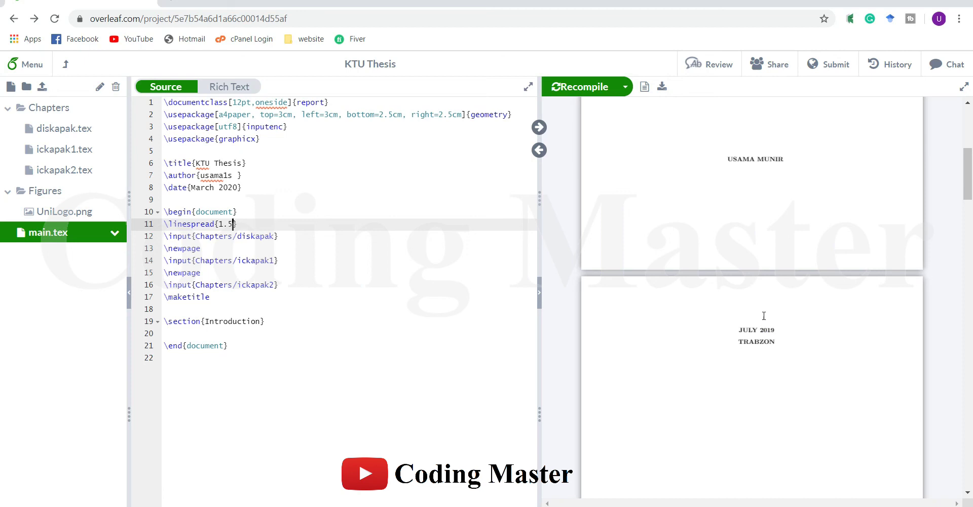
click(61, 128)
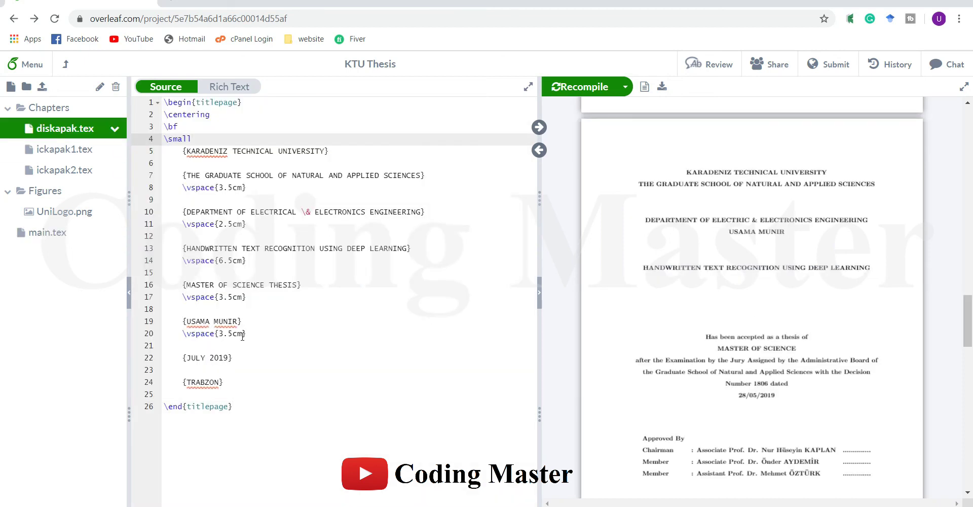
- Replace the 3.5 cm gap after the author line with \vfill in diskapak.tex
text(\vfill)
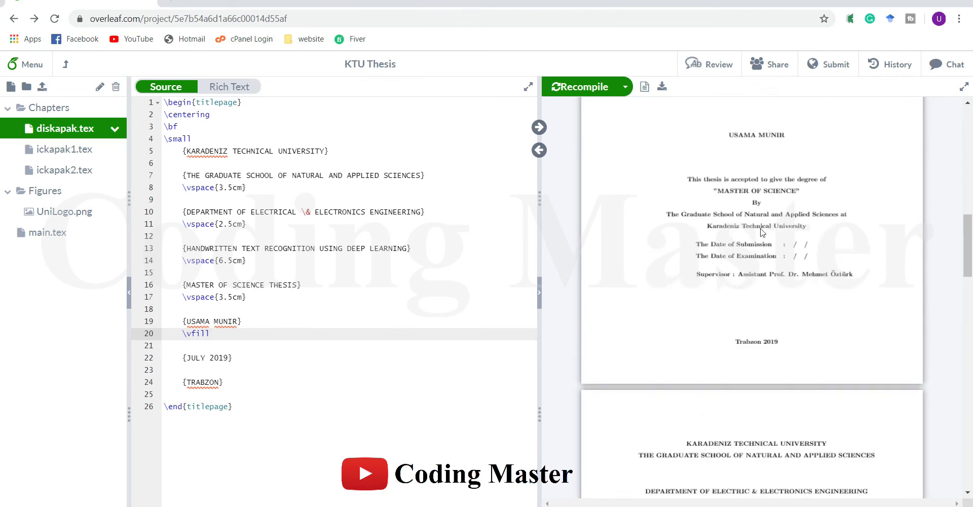
scroll(down, 3)
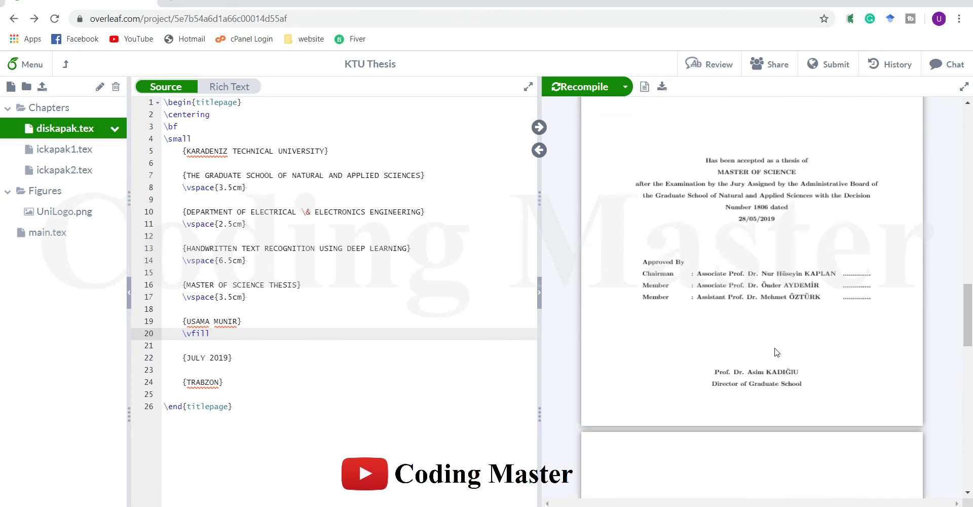
mouse_move(653, 395)
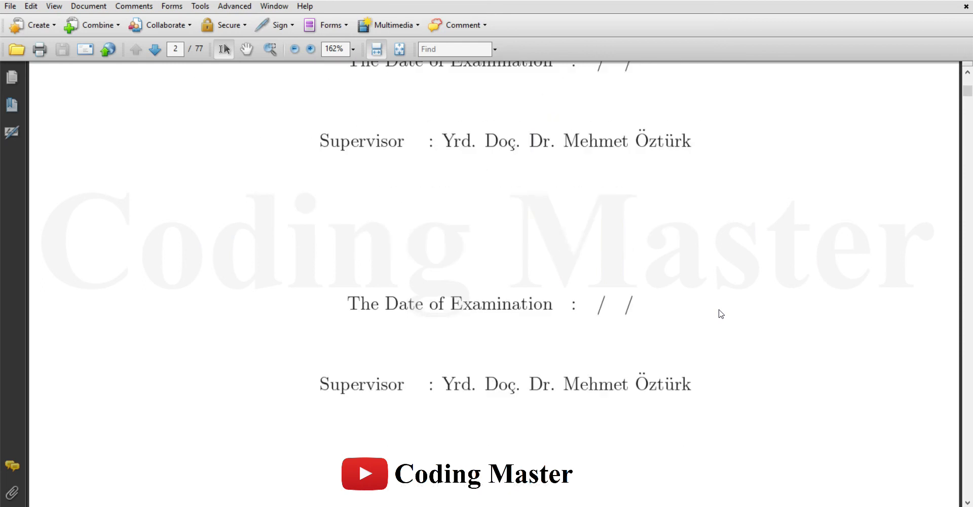
- Switch to the example thesis and scroll past the preface and declaration to its contents
click(155, 50)
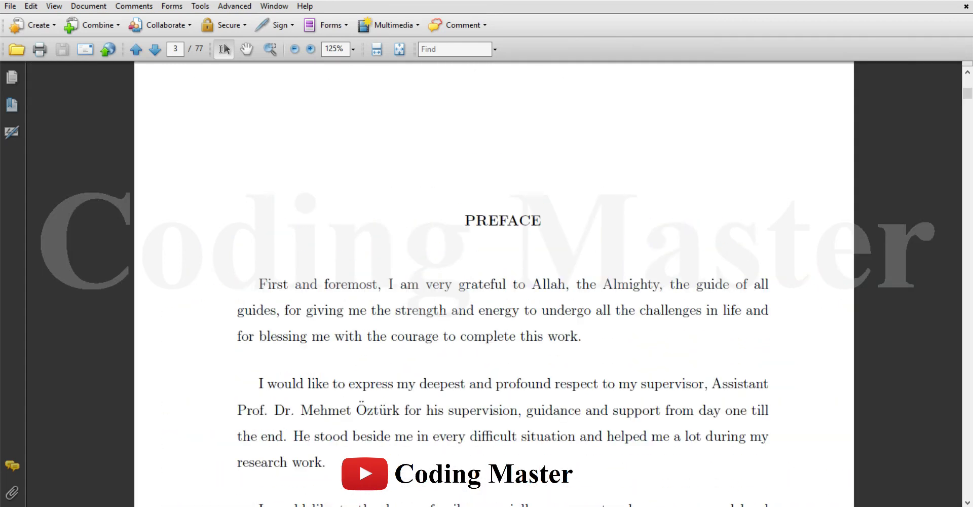
scroll(down, 3)
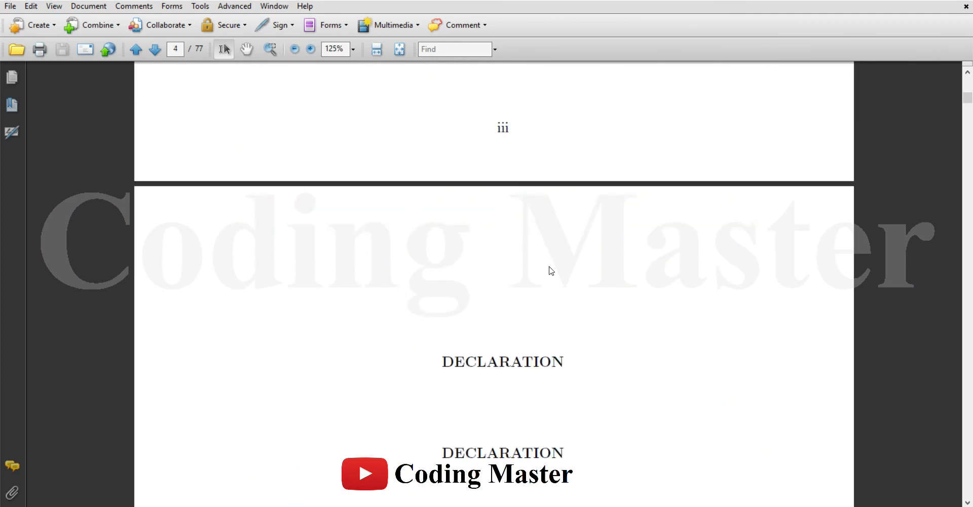
scroll(down, 3)
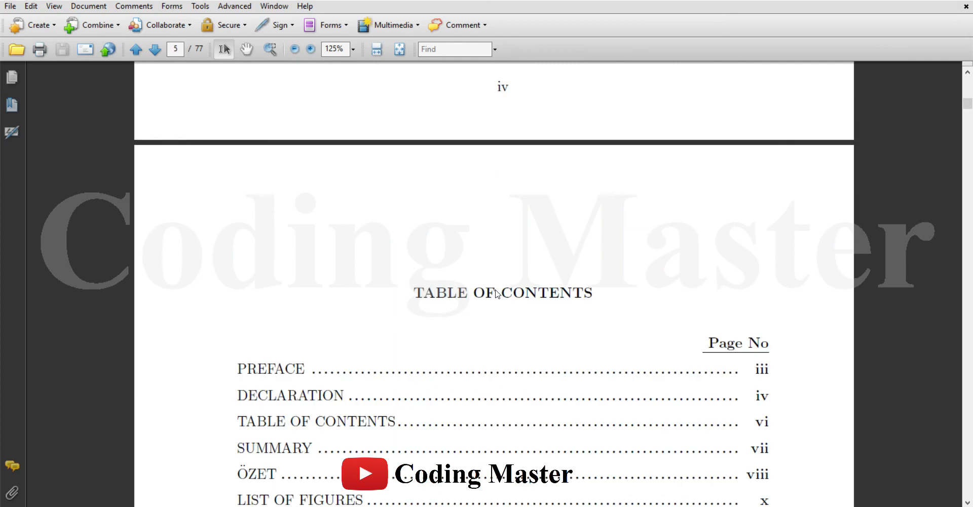
scroll(down, 3)
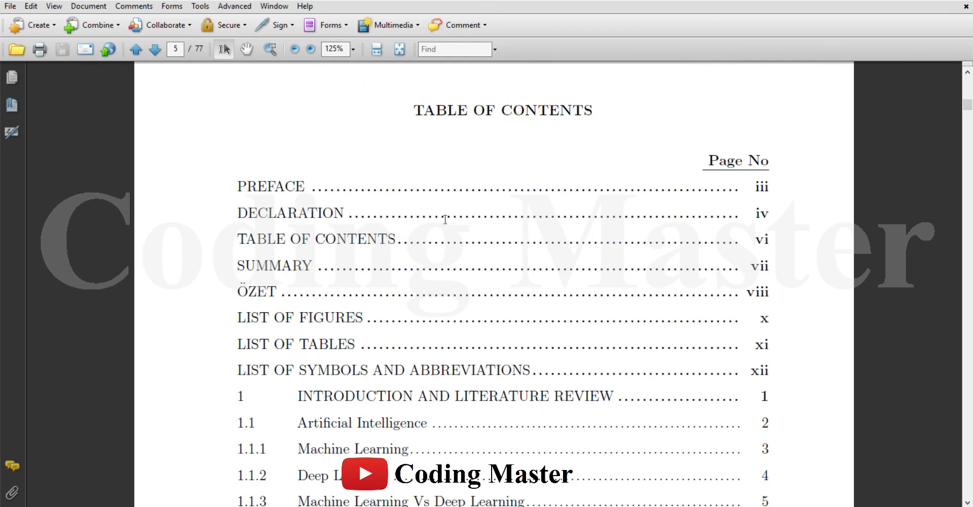
scroll(down, 3)
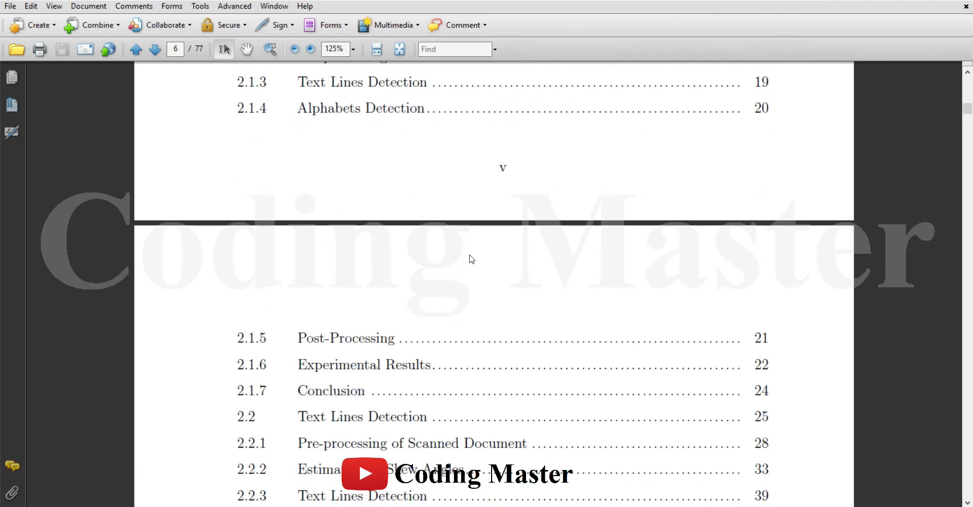
scroll(down, 3)
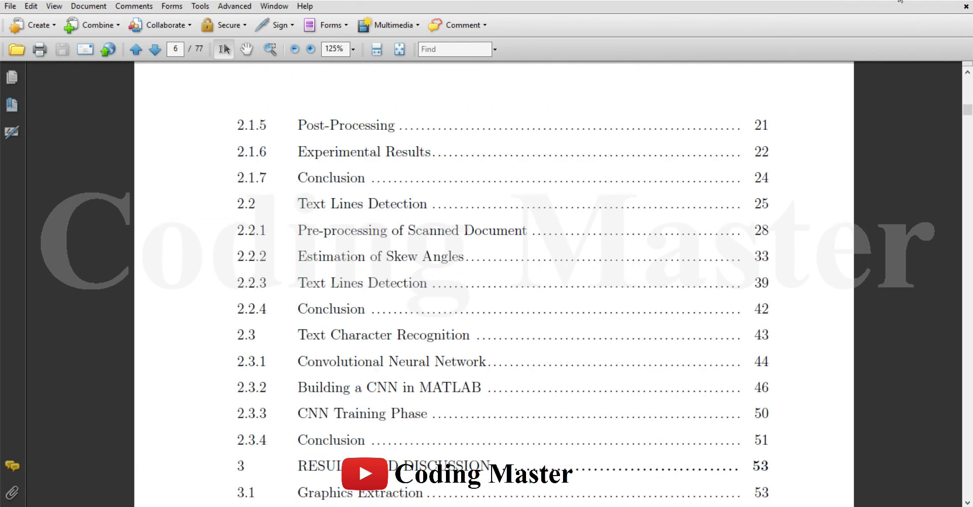